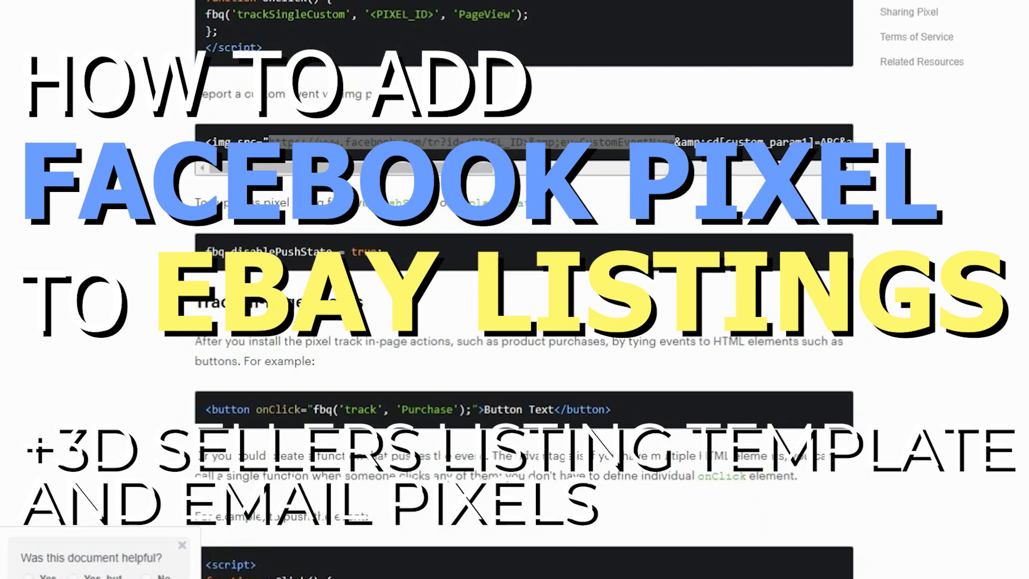
- Scroll the Events Manager pixel overview to review the tracked events
scroll("down", 3)
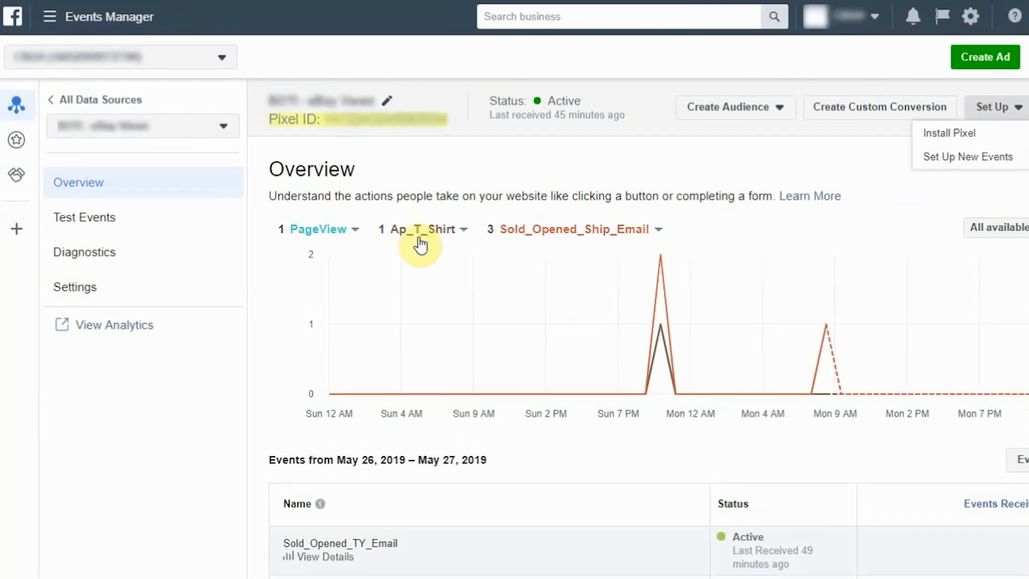
- Choose manual pixel code installation and bring the base pixel code block into view
left_click(948, 133)
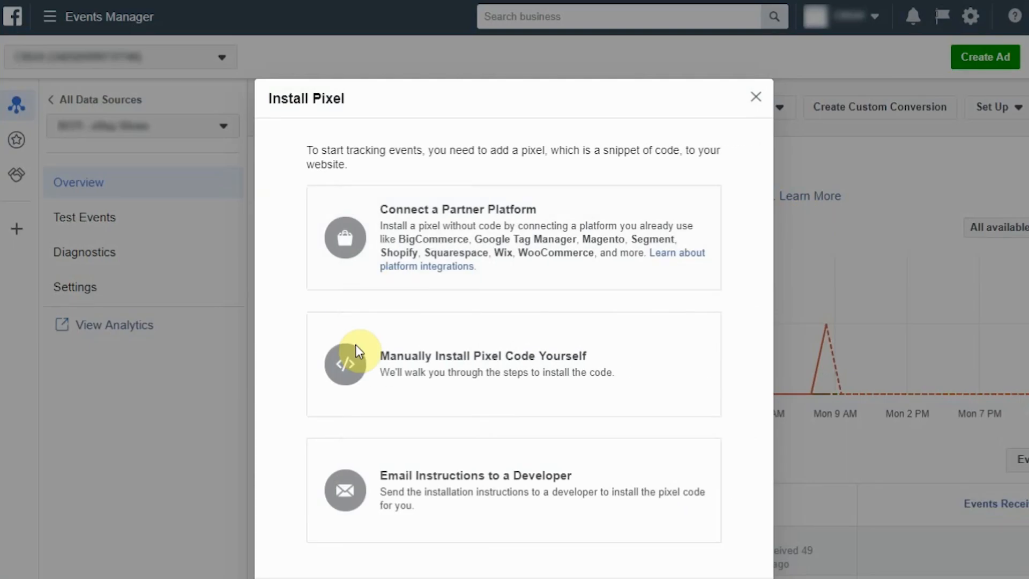
left_click(482, 364)
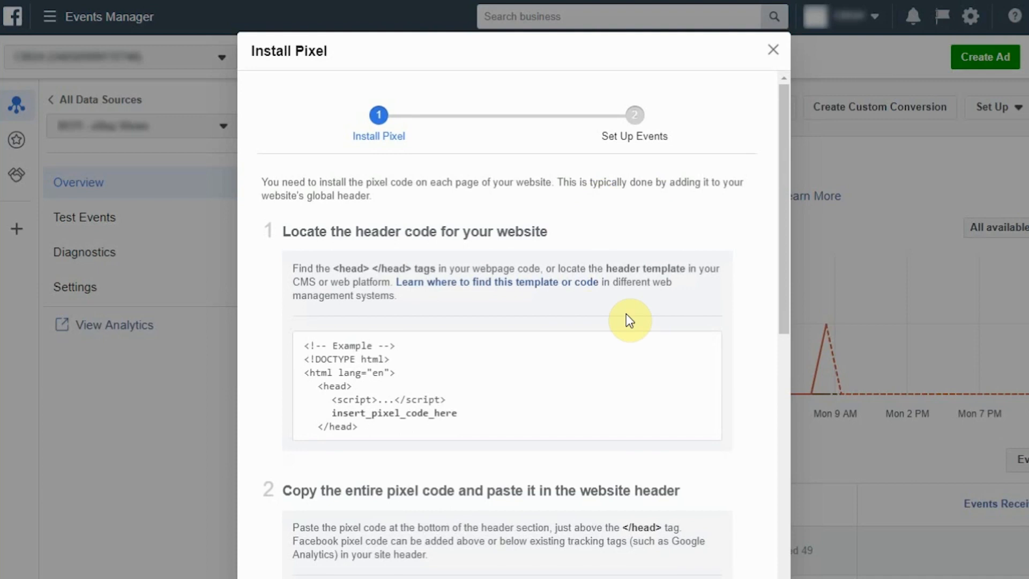
scroll("down", 3)
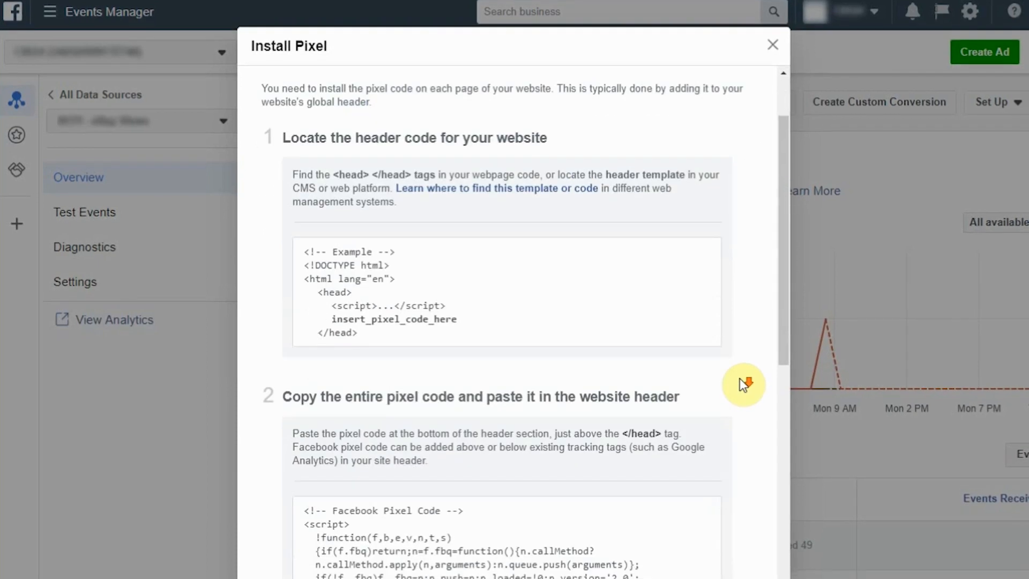
scroll("down", 3)
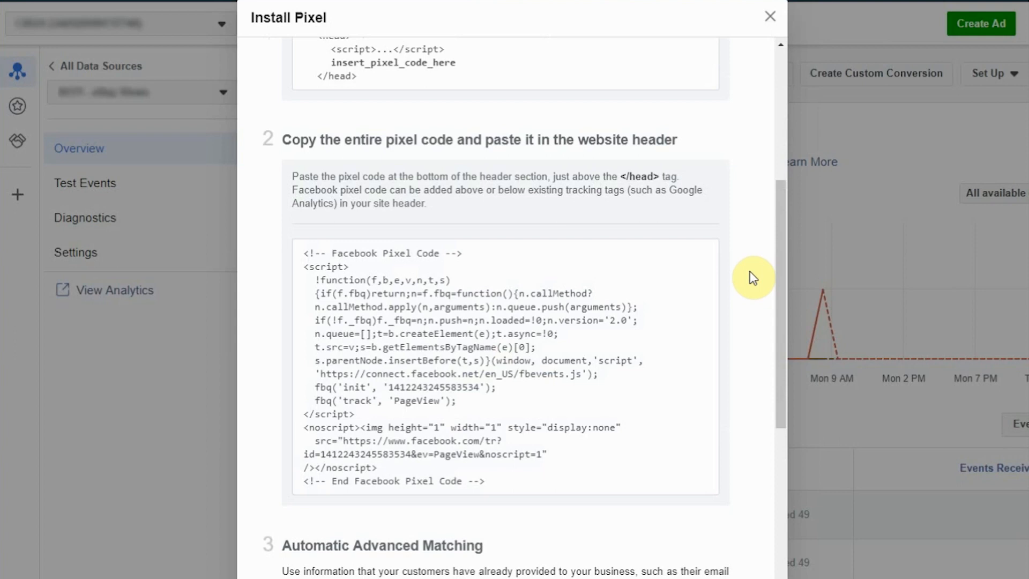
scroll("down", 3)
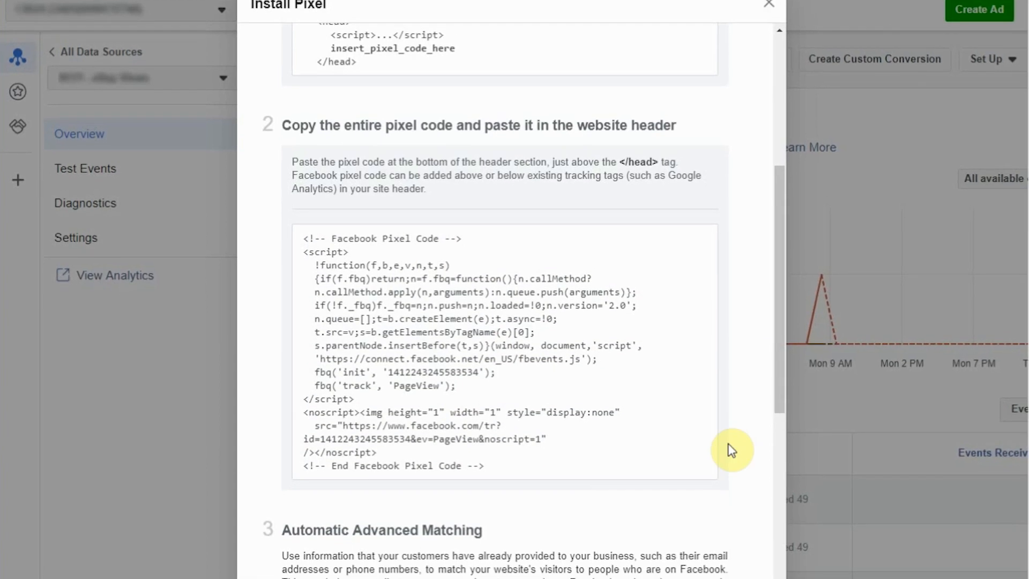
left_click(504, 352)
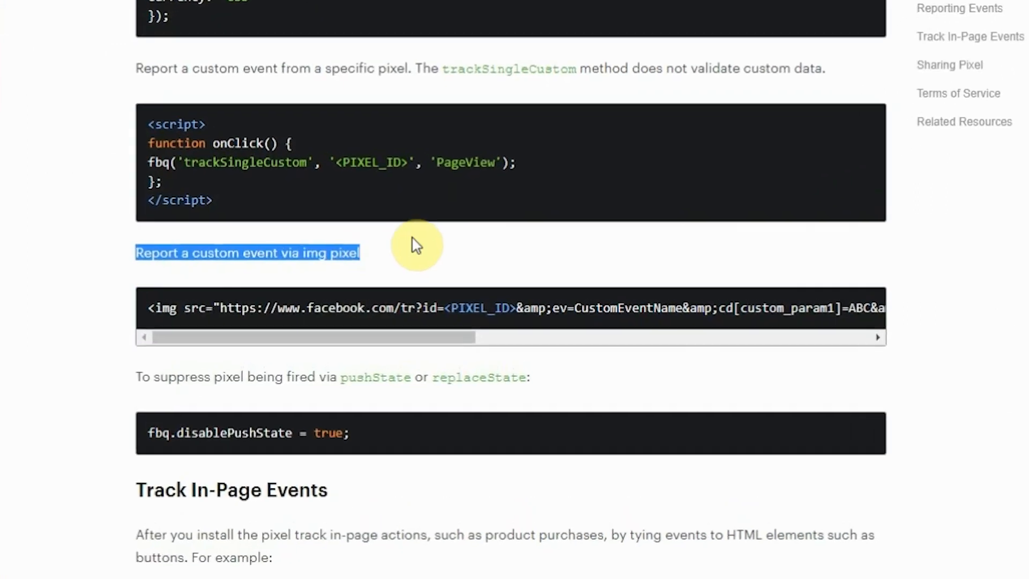
- Scroll the pixel reference to the custom-event img pixel example with its facebook.com/tr URL
scroll("down", 3)
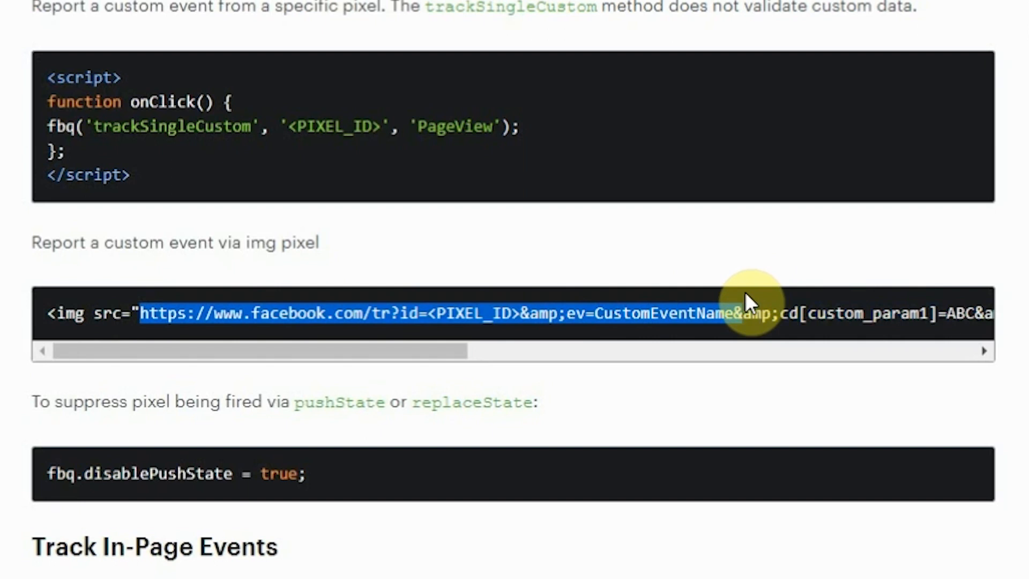
mouse_move(154, 314)
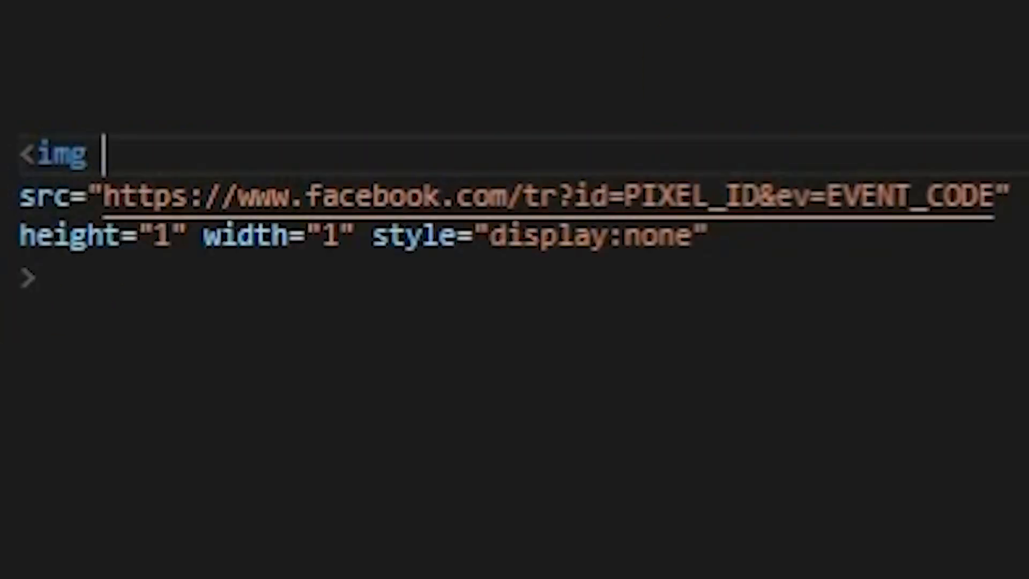
- Select the PIXEL_ID placeholder in the img tag's src URL for replacement
double_click(676, 195)
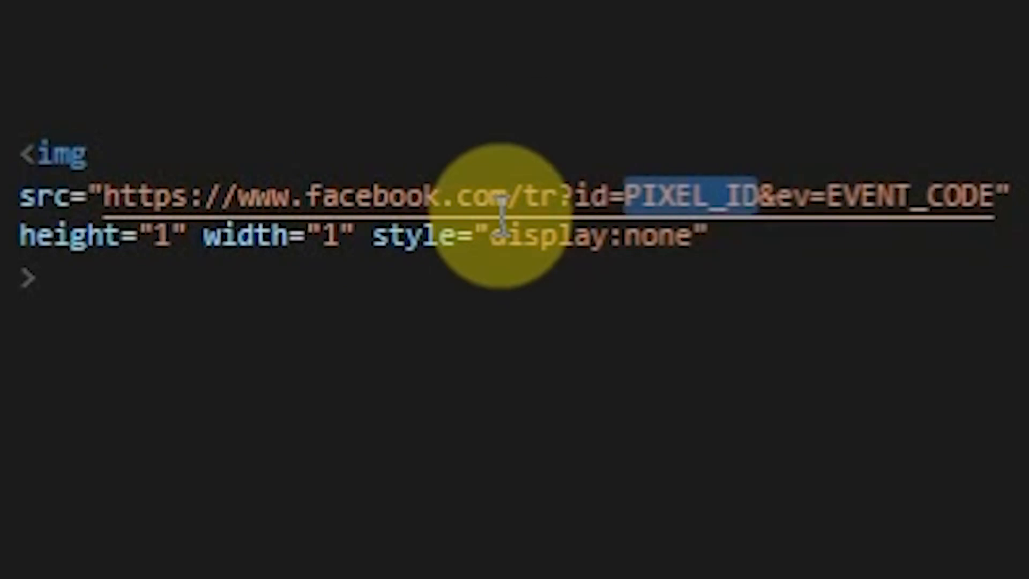
scroll("down", 3)
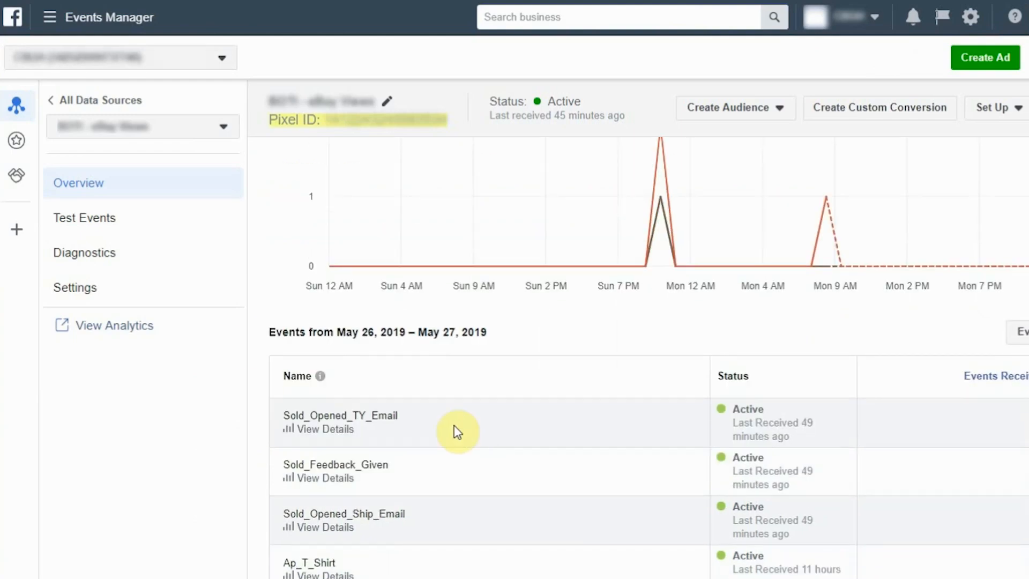
mouse_move(504, 528)
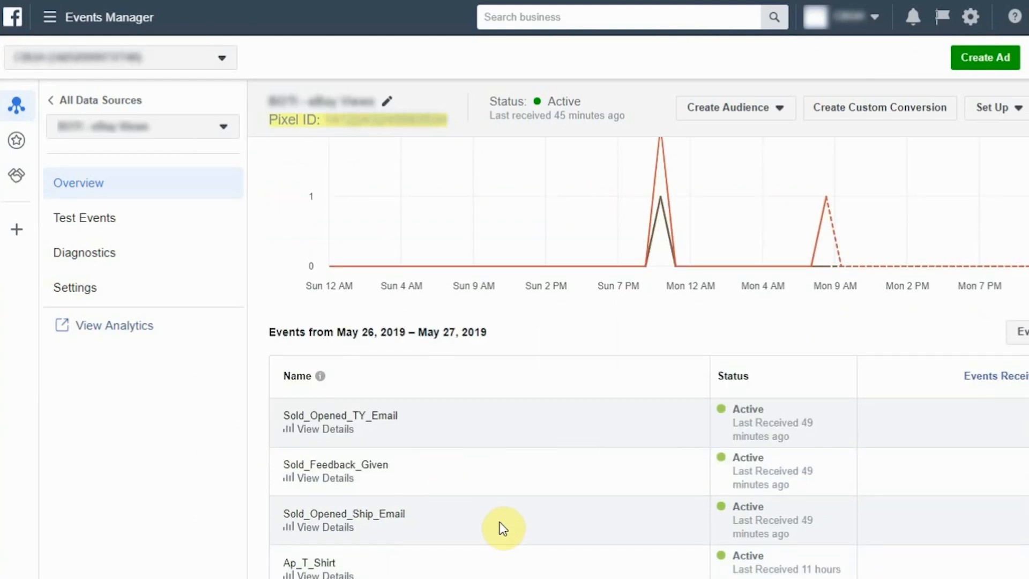
- Select the Gend_UniMen custom event name in the pixel's active events list
scroll("down", 3)
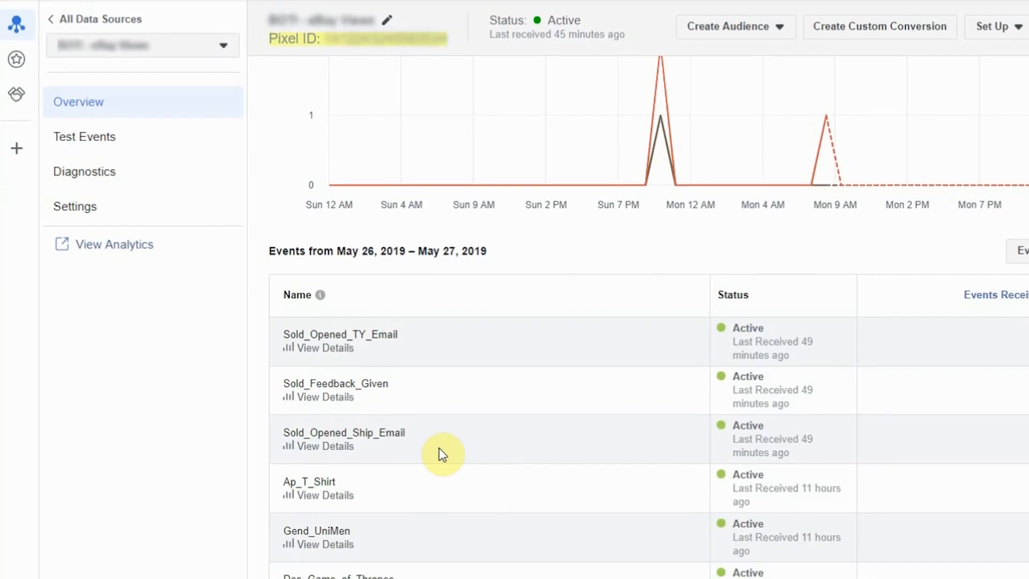
scroll("down", 3)
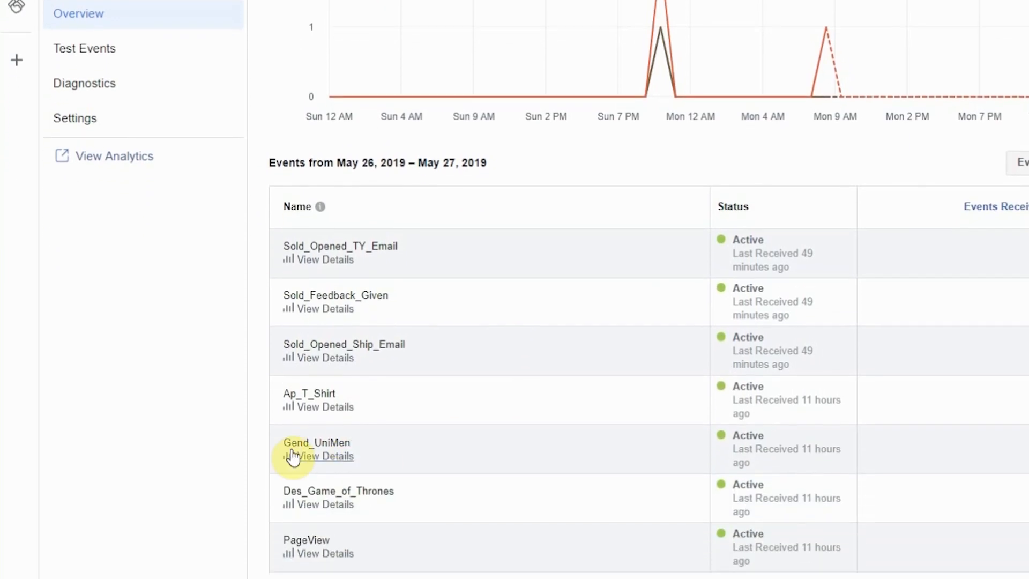
double_click(316, 443)
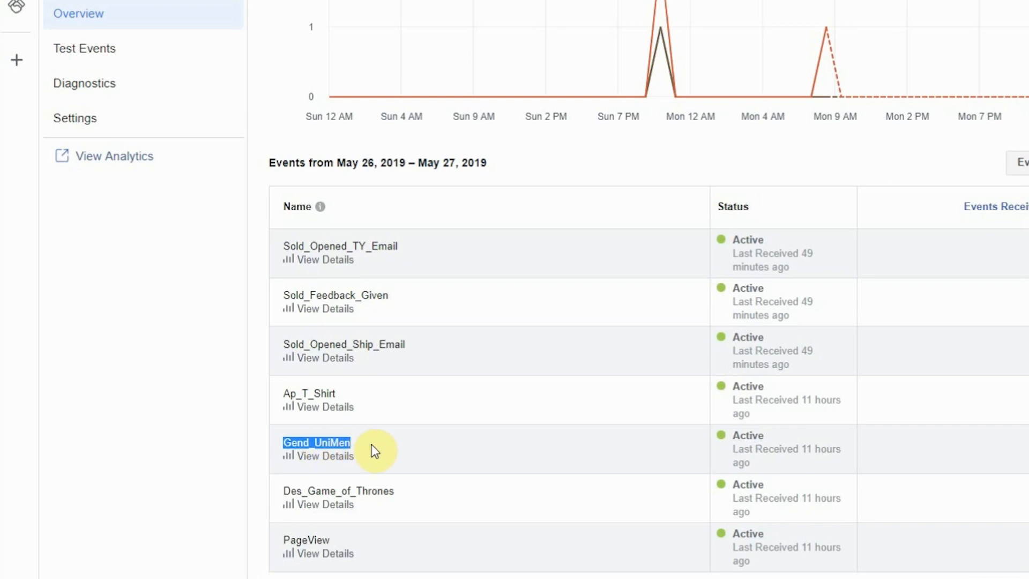
mouse_move(462, 441)
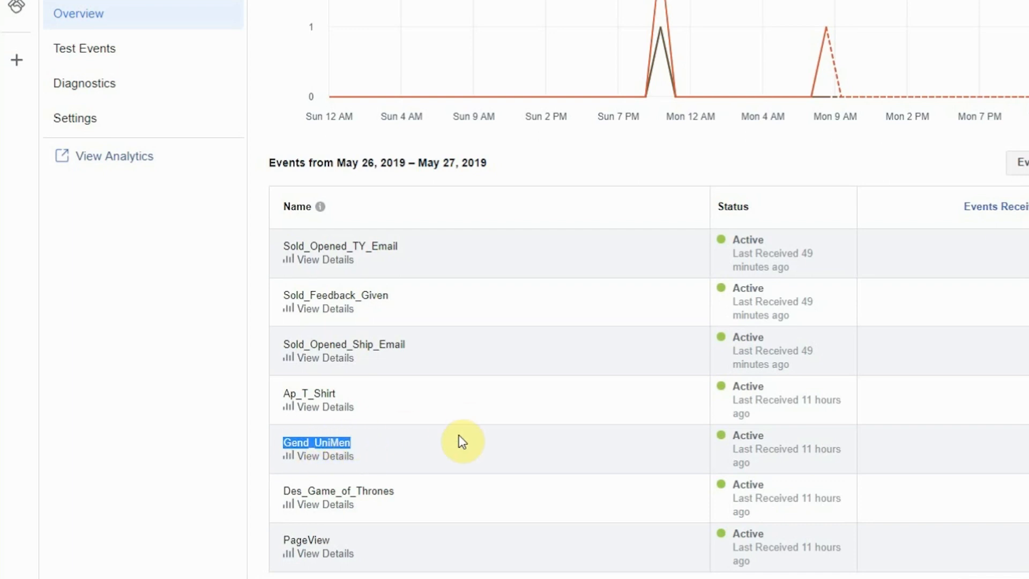
mouse_move(479, 429)
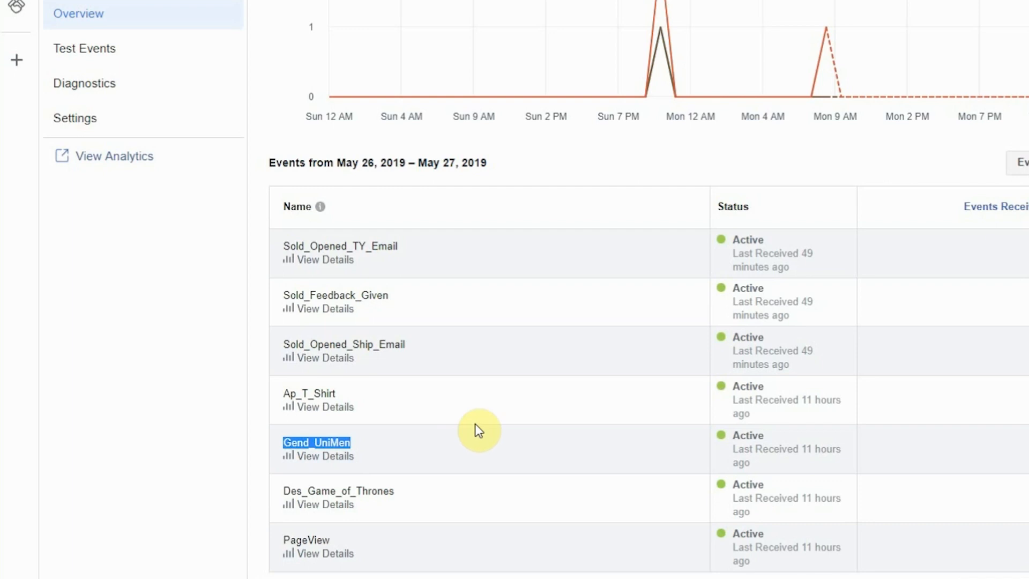
mouse_move(523, 372)
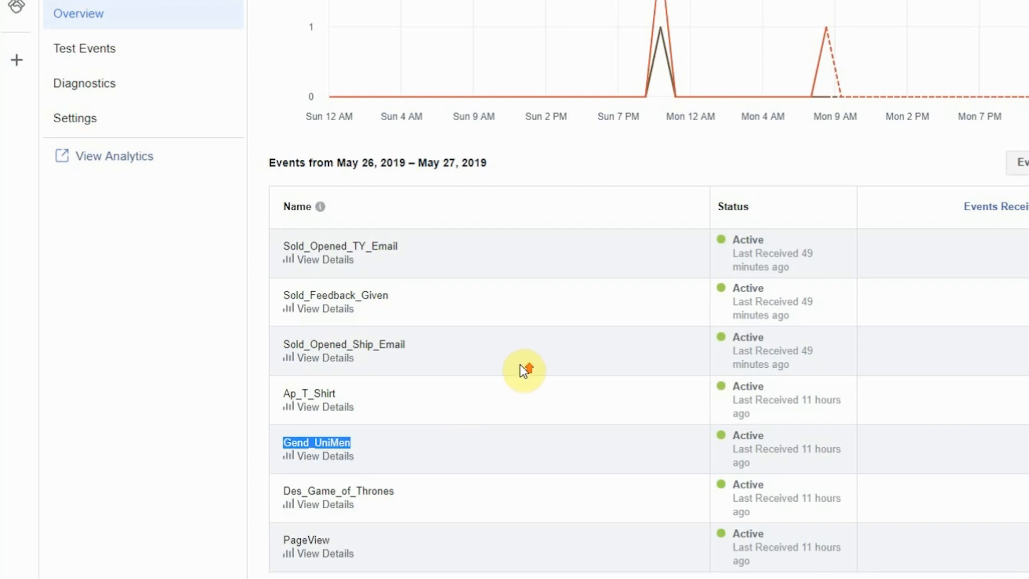
scroll("up", 3)
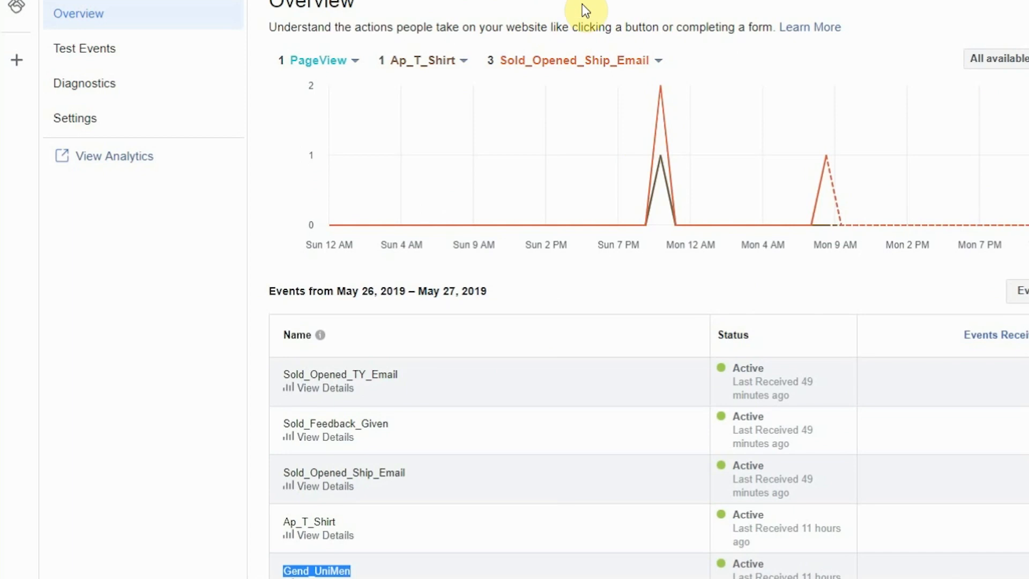
mouse_move(617, 11)
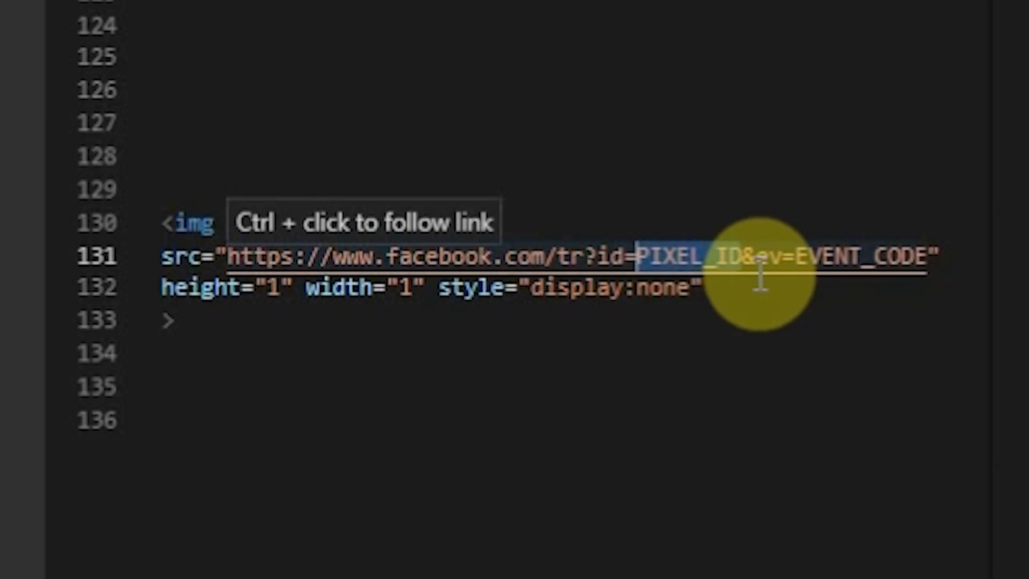
- Replace PIXEL_ID in the img pixel URL with the pixel ID 12345678
type("12345678")
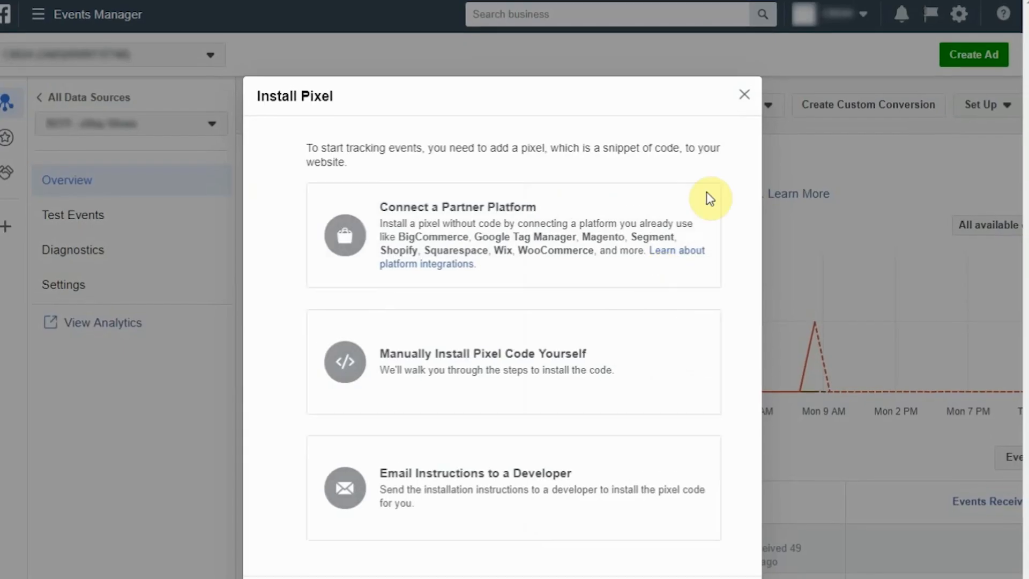
- Browse the Professional Services standard events in pixel setup, then close the setup window
left_click(481, 353)
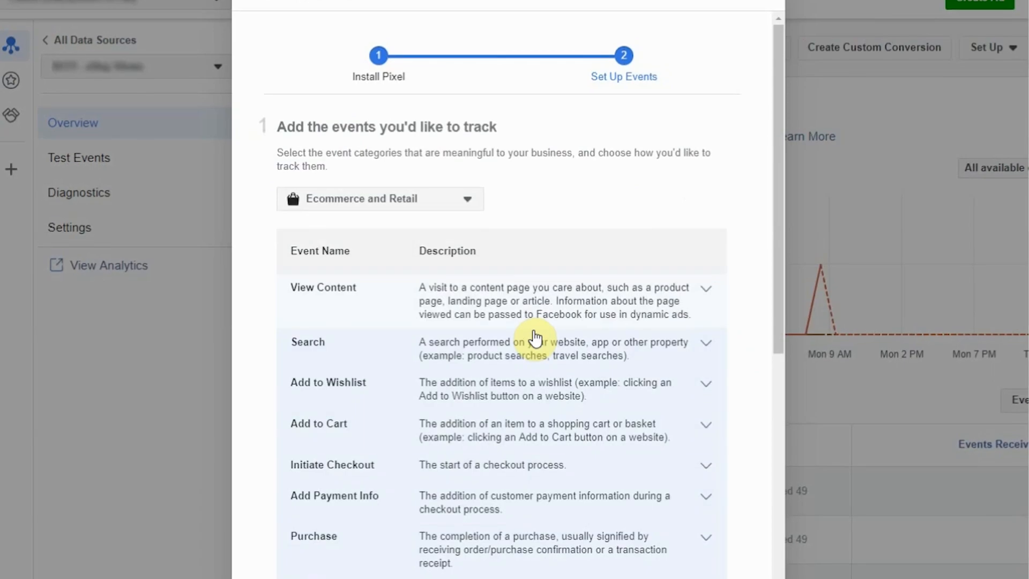
scroll("down", 3)
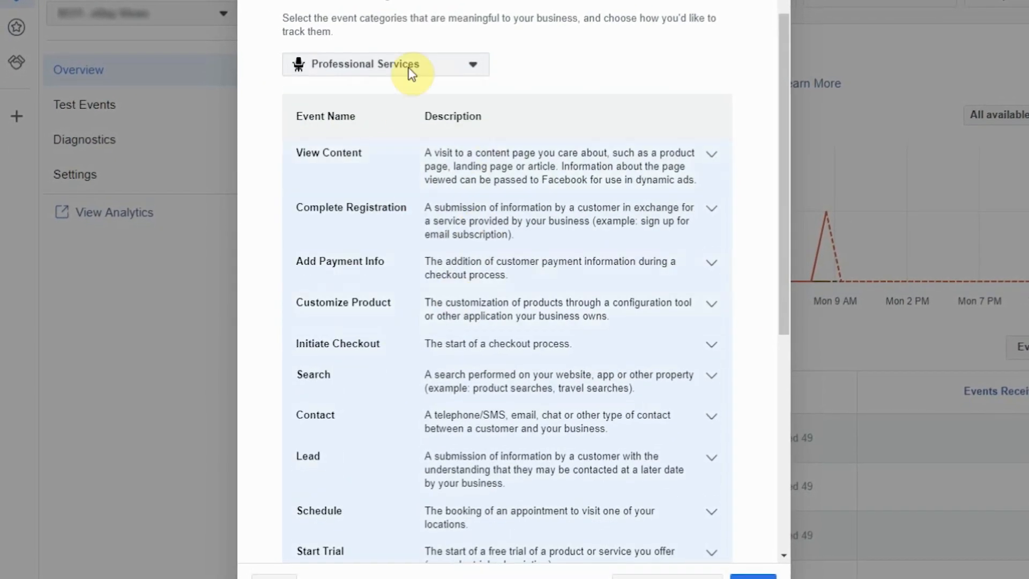
scroll("down", 3)
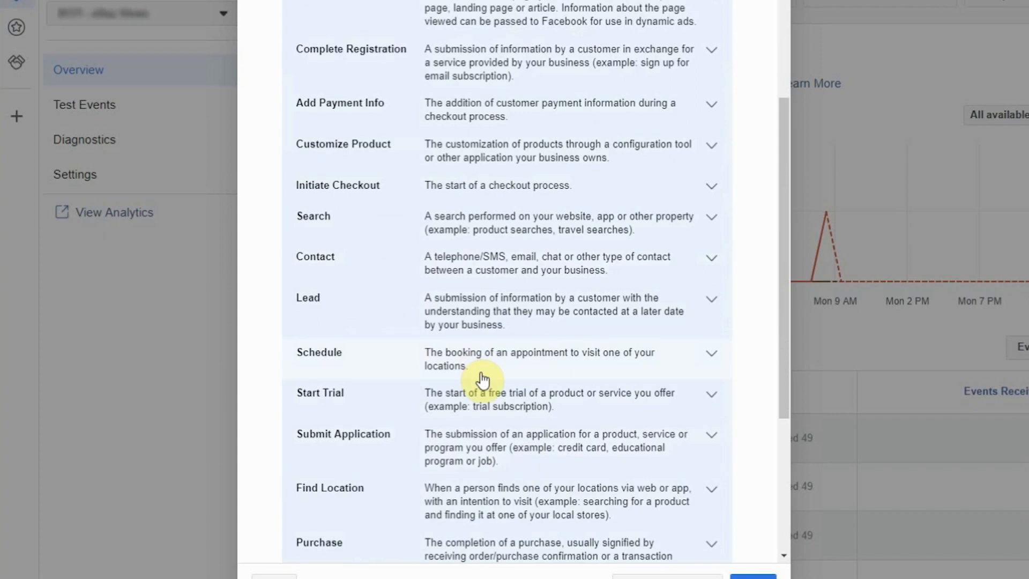
scroll("up", 3)
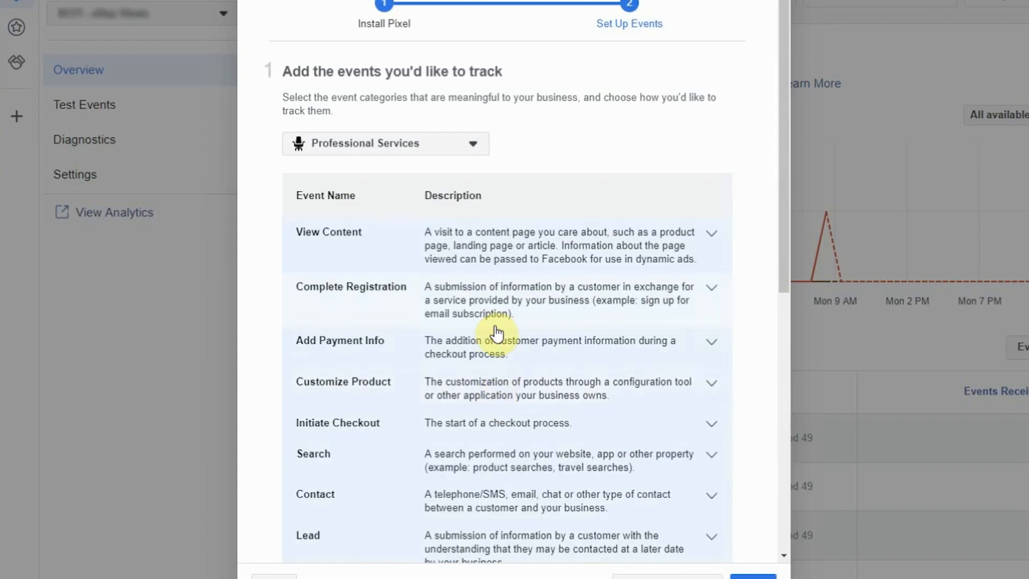
mouse_move(645, 121)
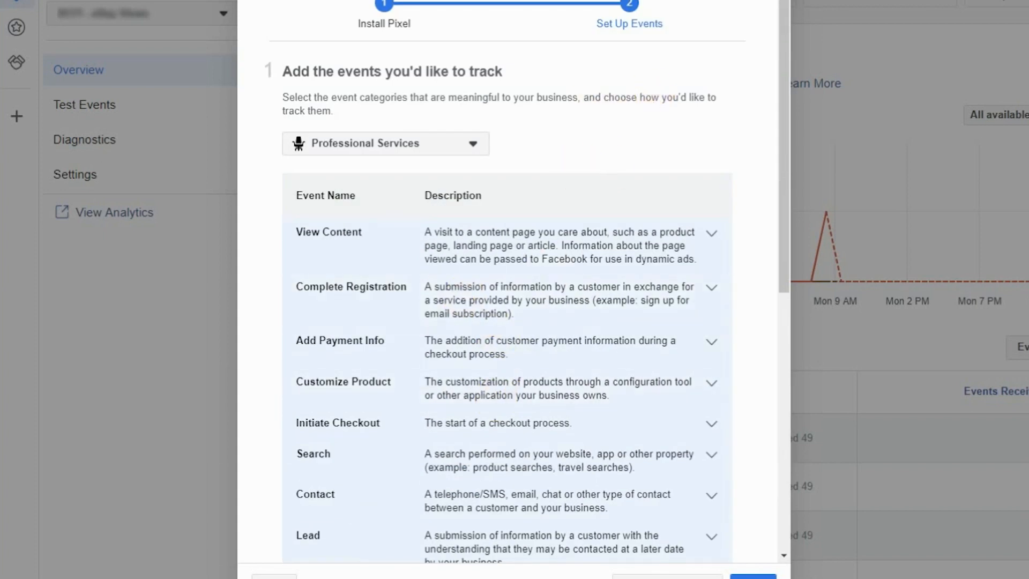
left_click(525, 335)
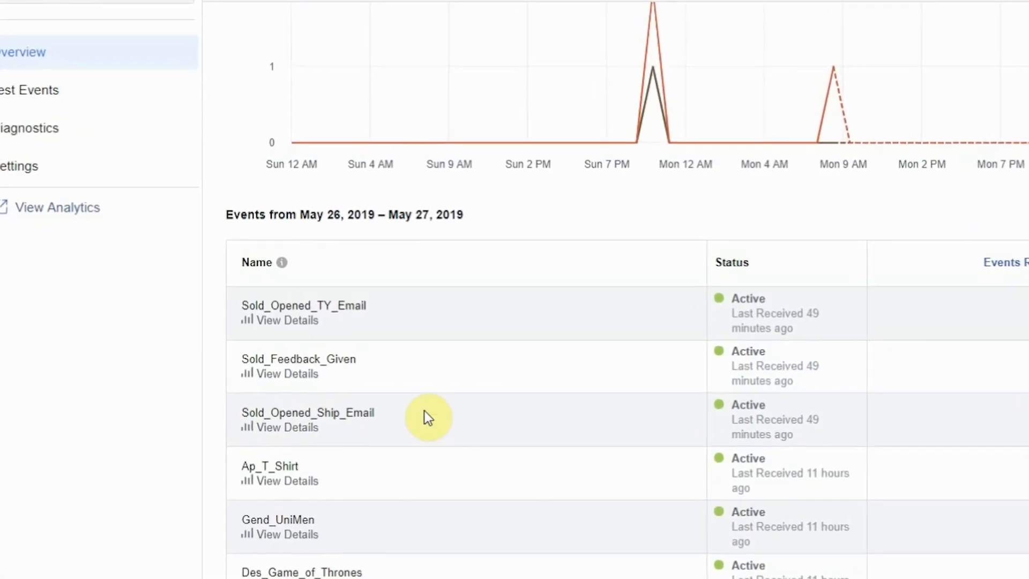
mouse_move(587, 430)
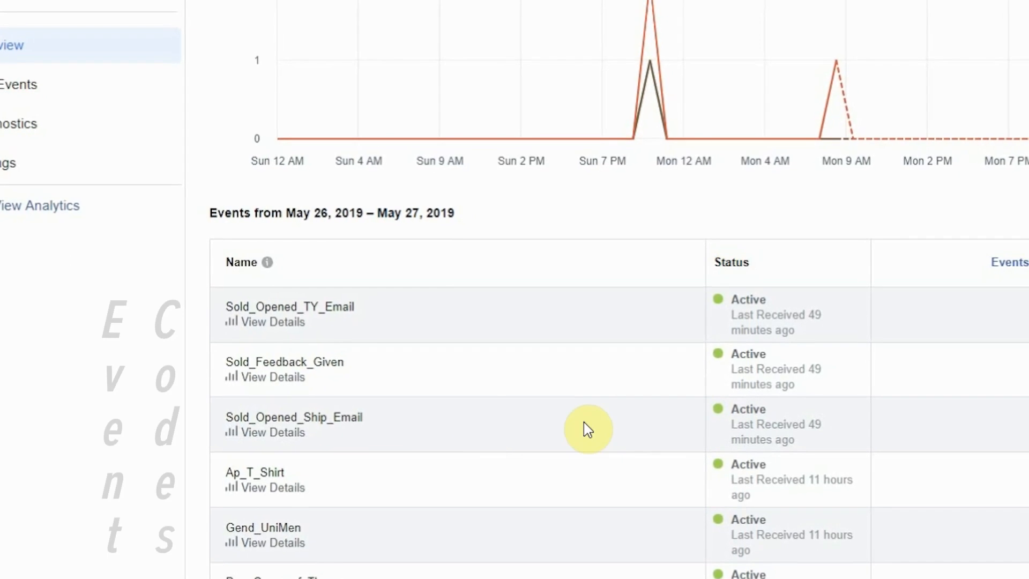
scroll("up", 3)
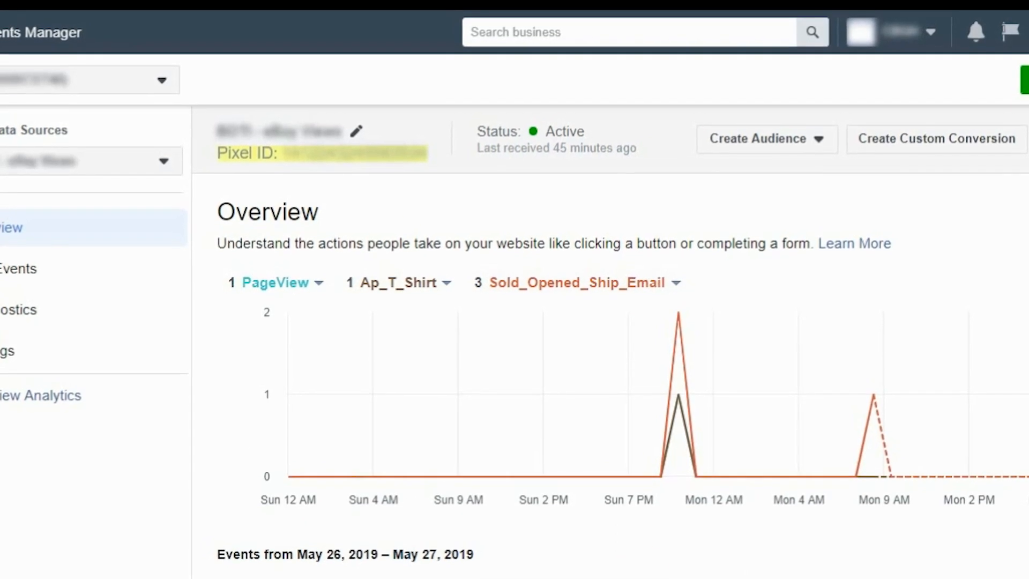
mouse_move(842, 319)
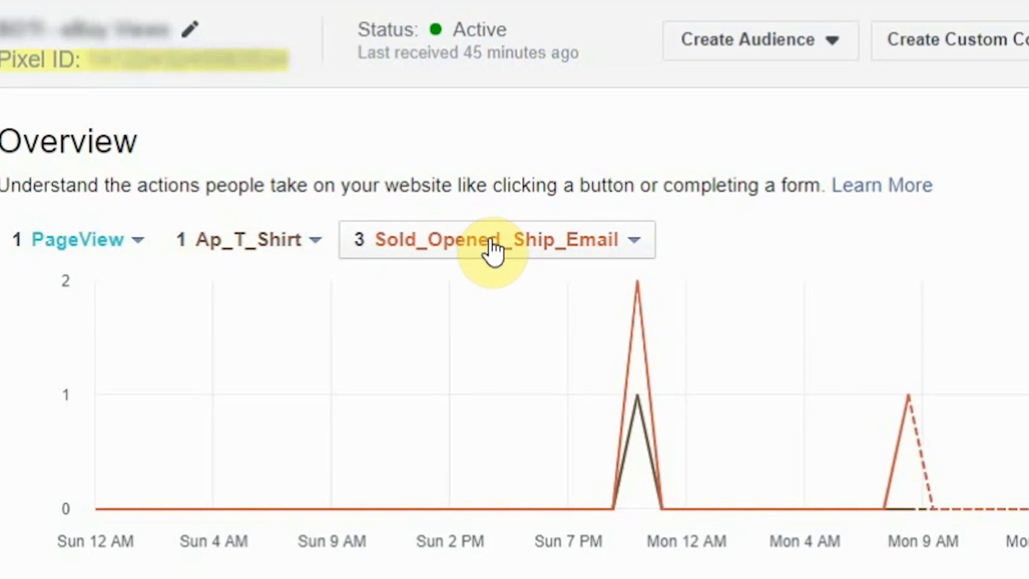
scroll("down", 3)
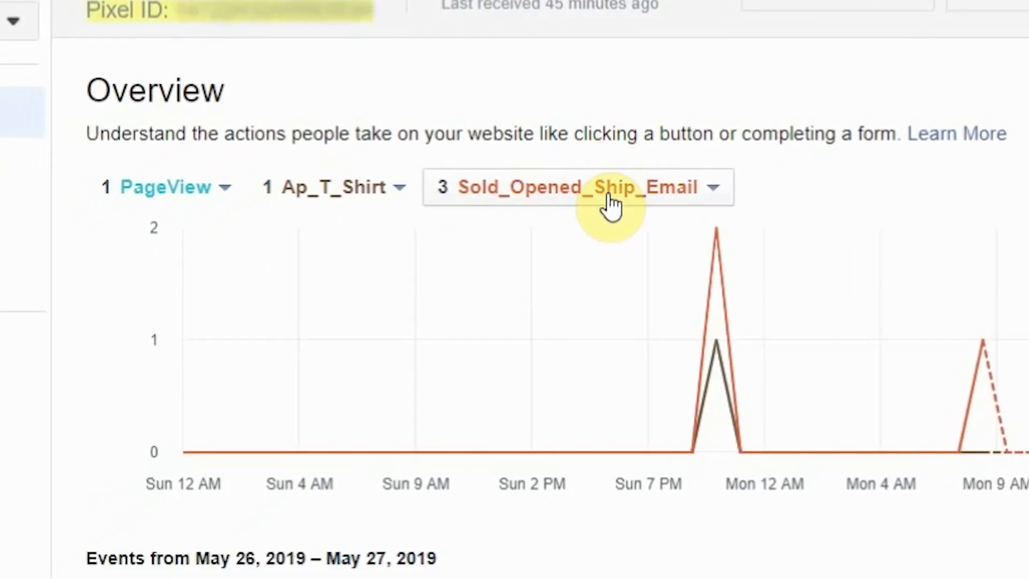
scroll("down", 3)
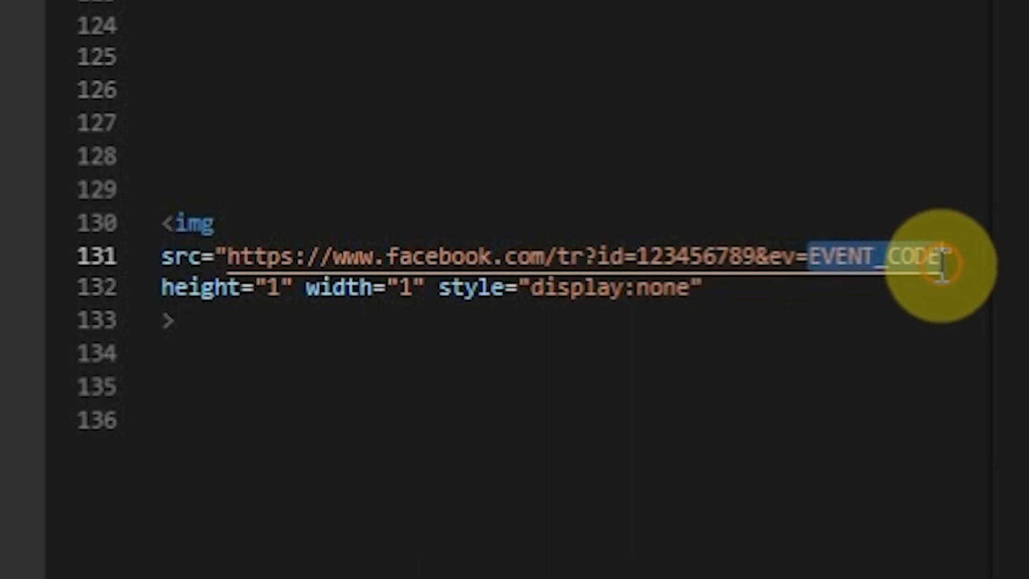
- Set the img pixel event to TestEvent and bring up the copy menu on the one-line tag
type("Test")
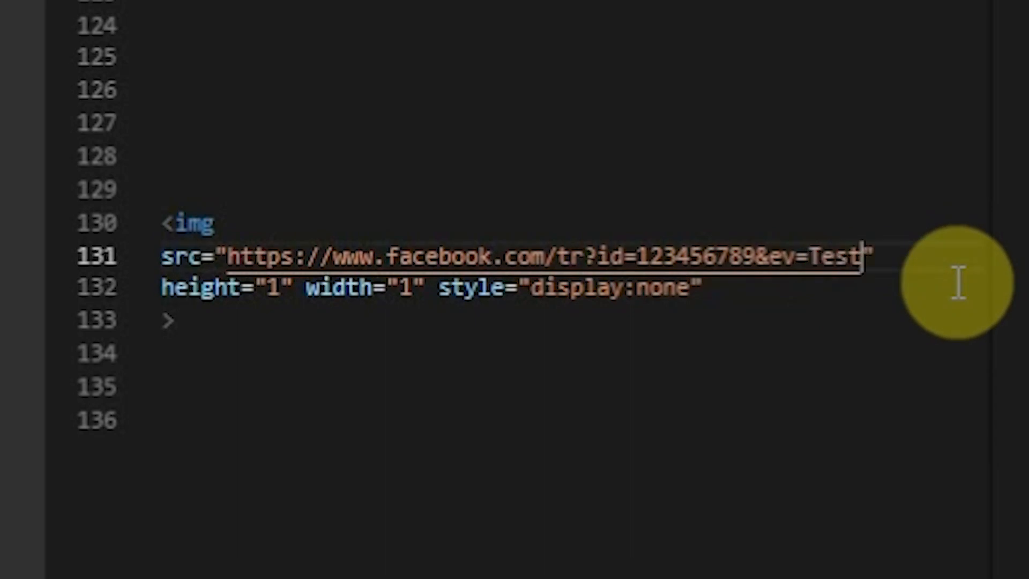
type("Eve")
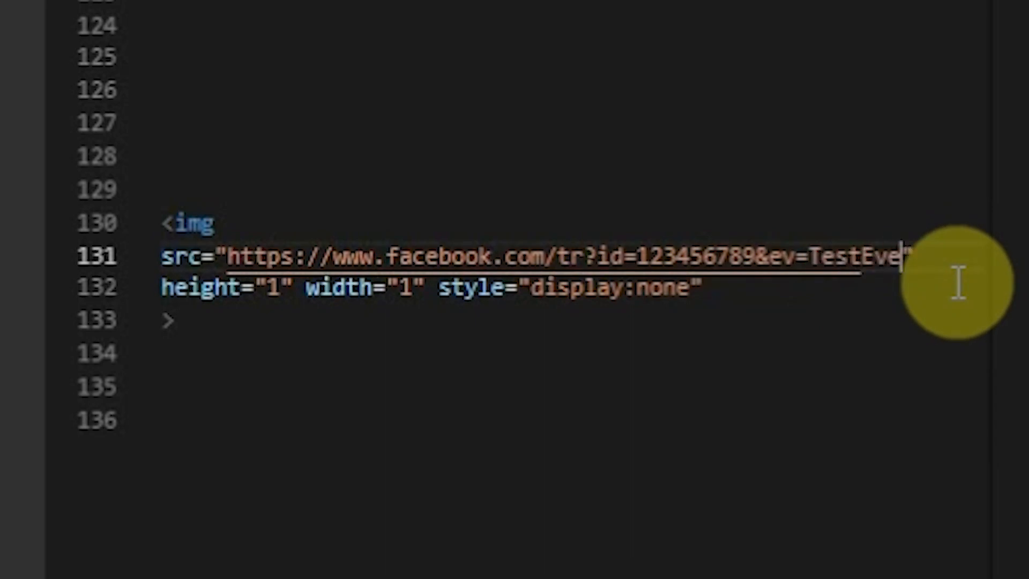
type("nt")
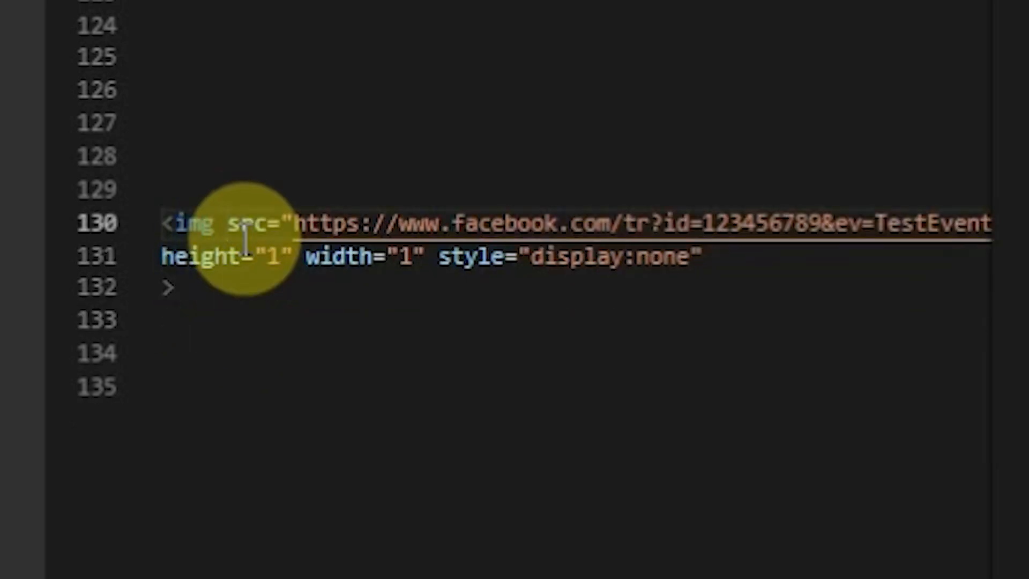
mouse_move(715, 256)
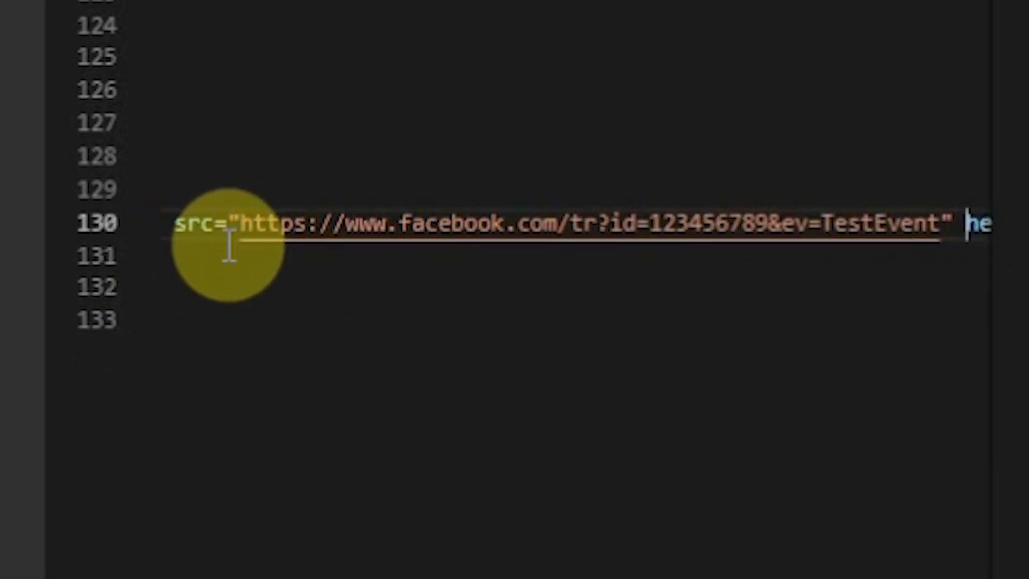
scroll("right", 3)
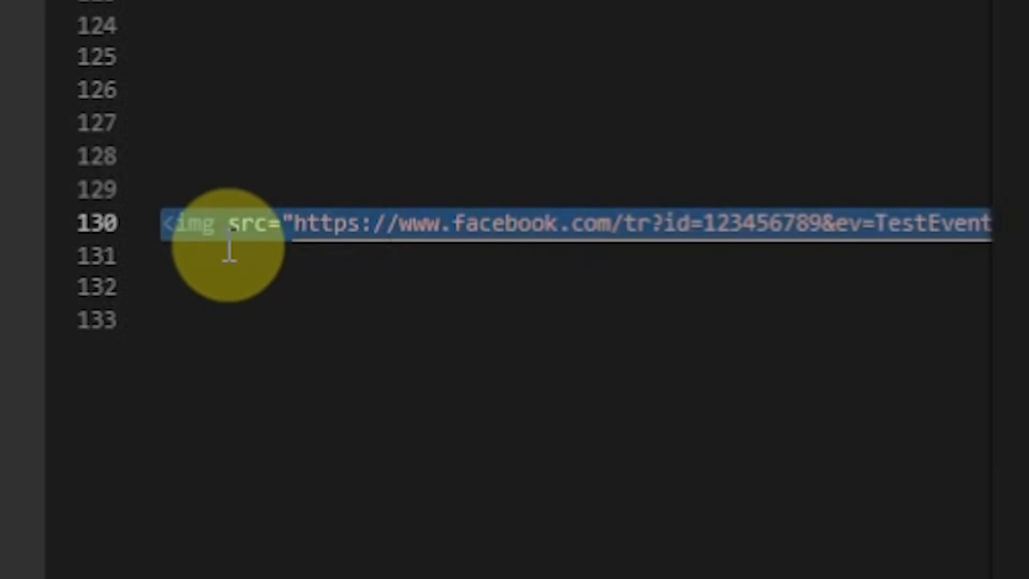
right_click(229, 223)
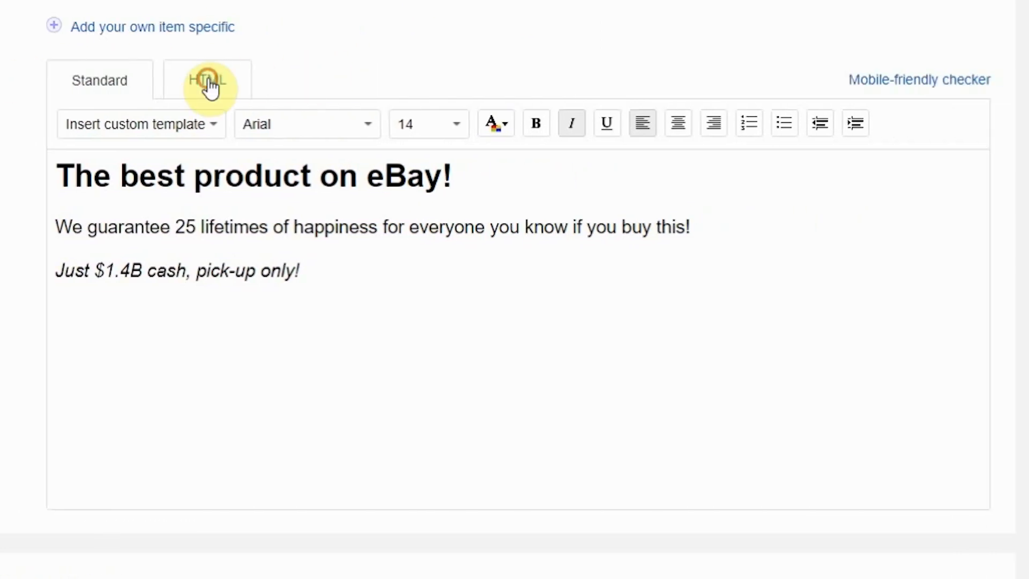
- Paste the img pixel tag into the listing description's HTML source and check the formatted view
left_click(206, 79)
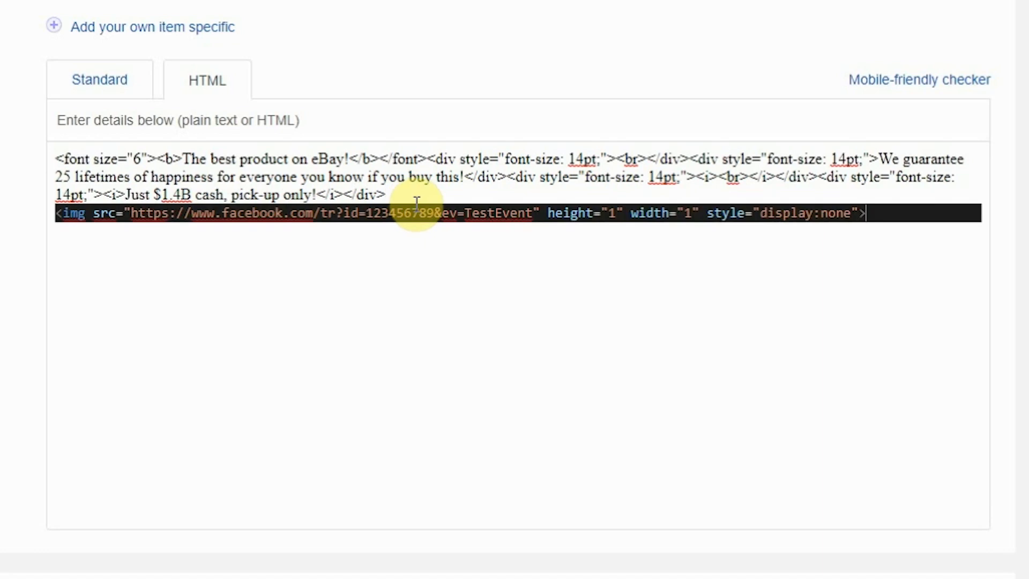
mouse_move(493, 276)
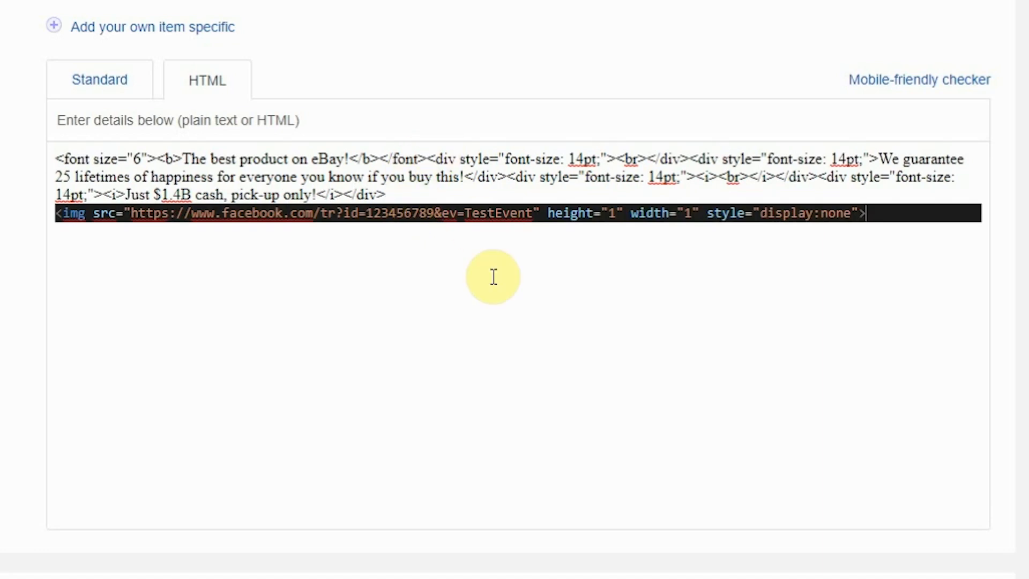
left_click(99, 79)
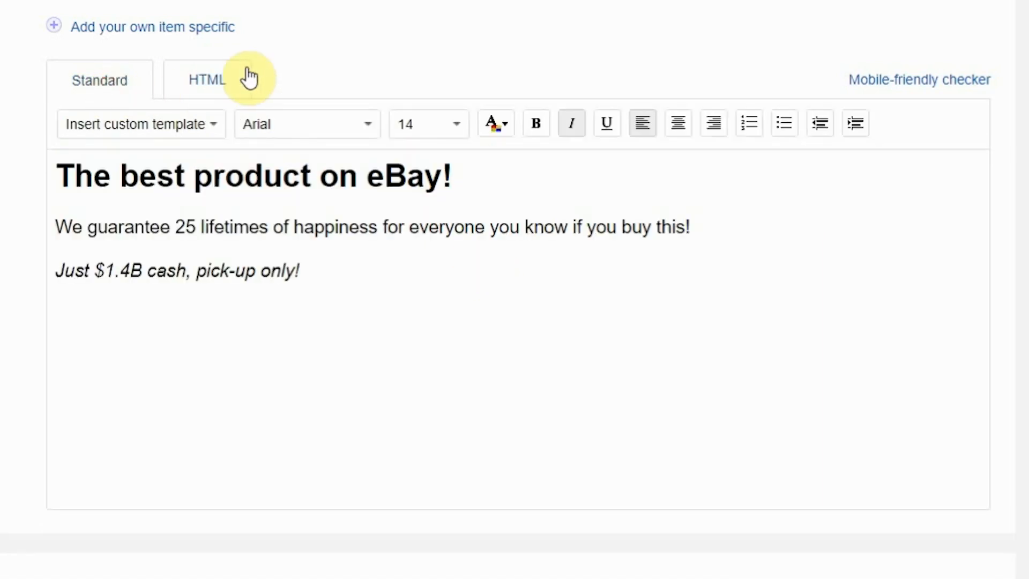
left_click(206, 79)
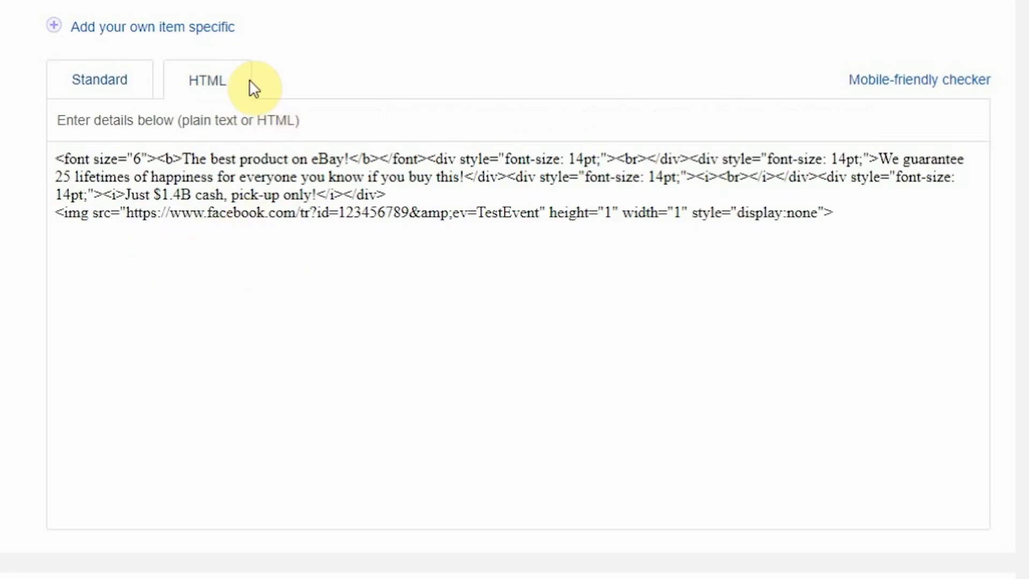
- Inspect the tag's display:none style and return to the formatted description view
double_click(802, 213)
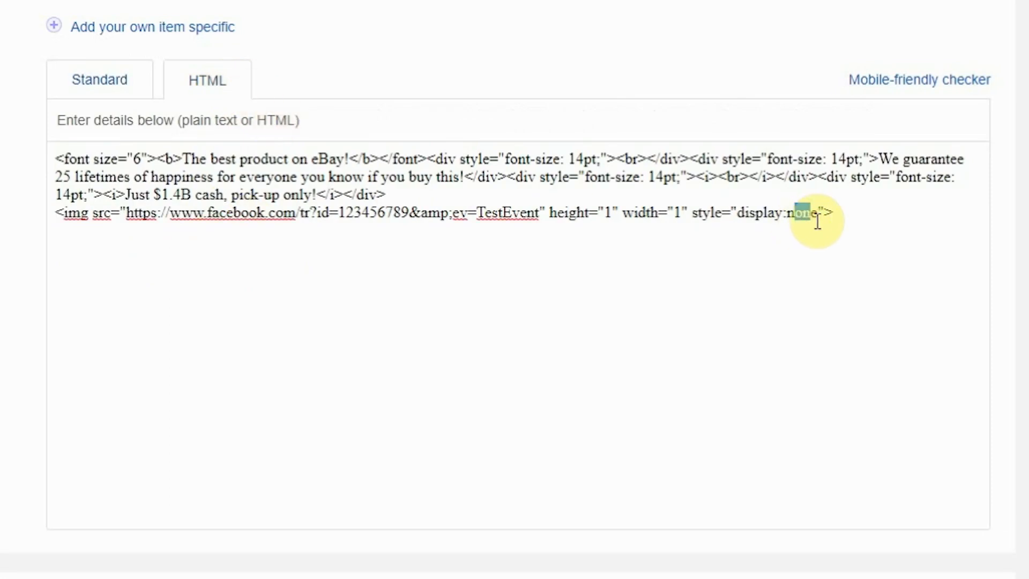
double_click(777, 212)
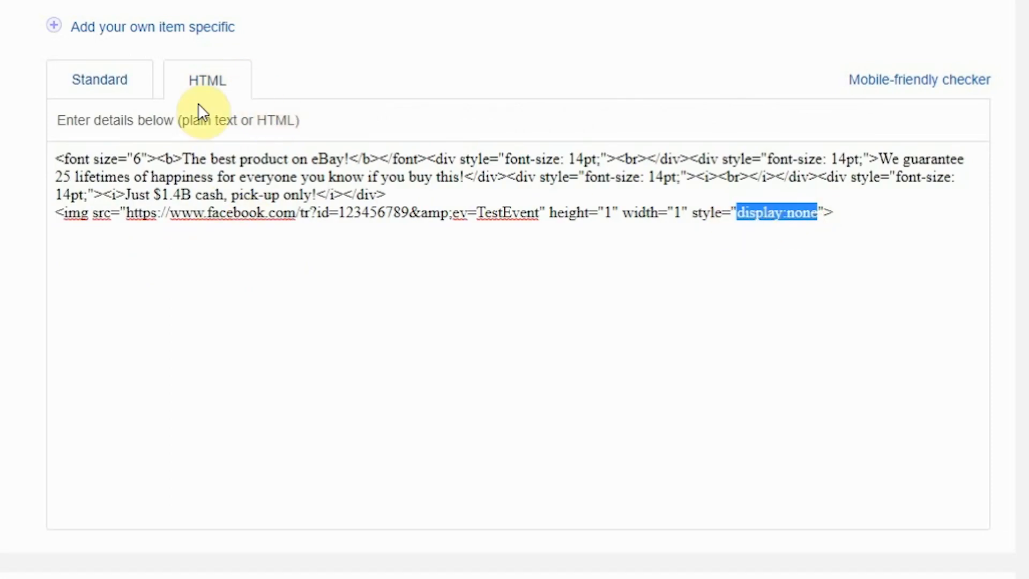
mouse_move(849, 209)
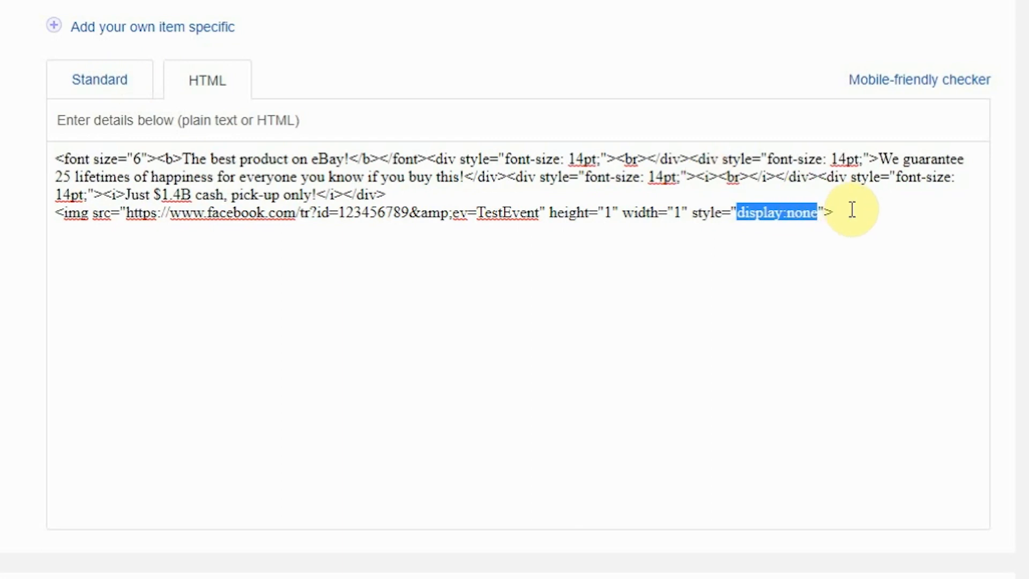
mouse_move(111, 130)
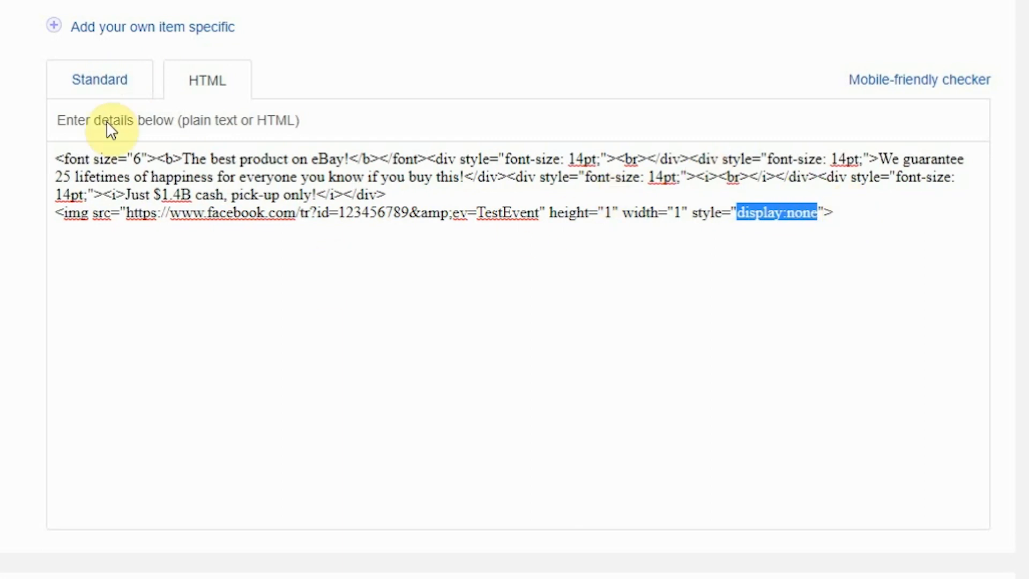
left_click(99, 80)
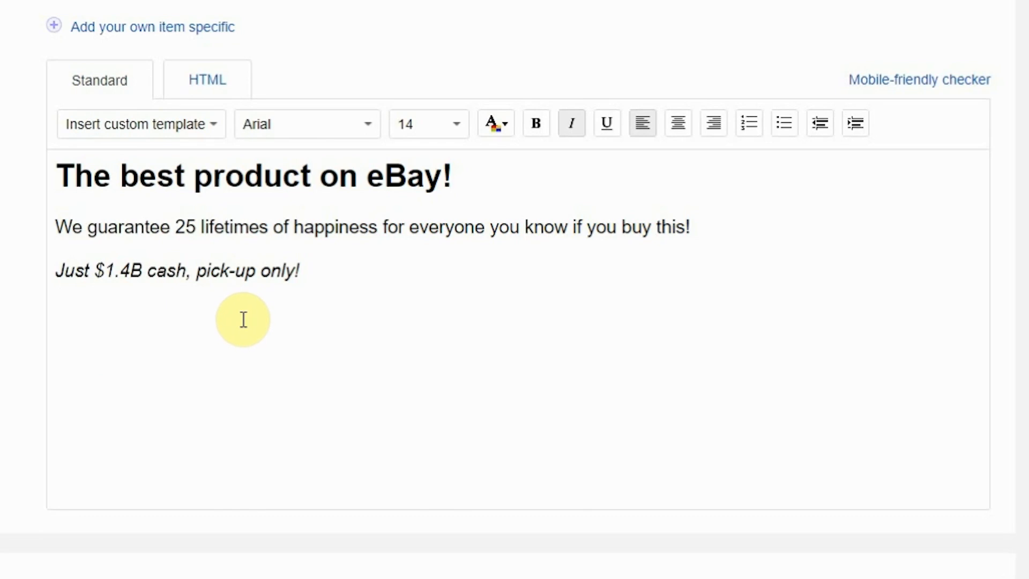
mouse_move(256, 320)
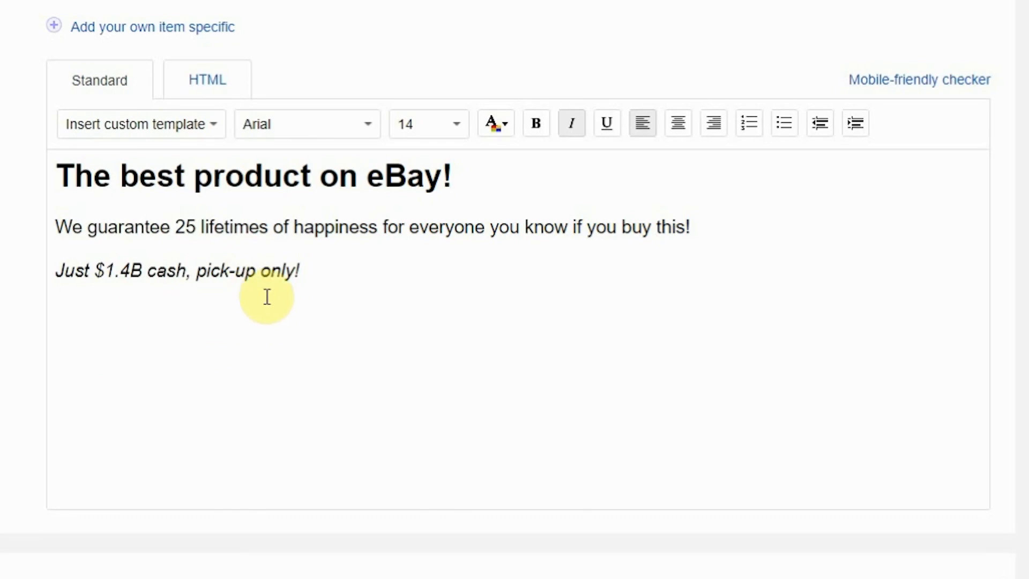
mouse_move(307, 267)
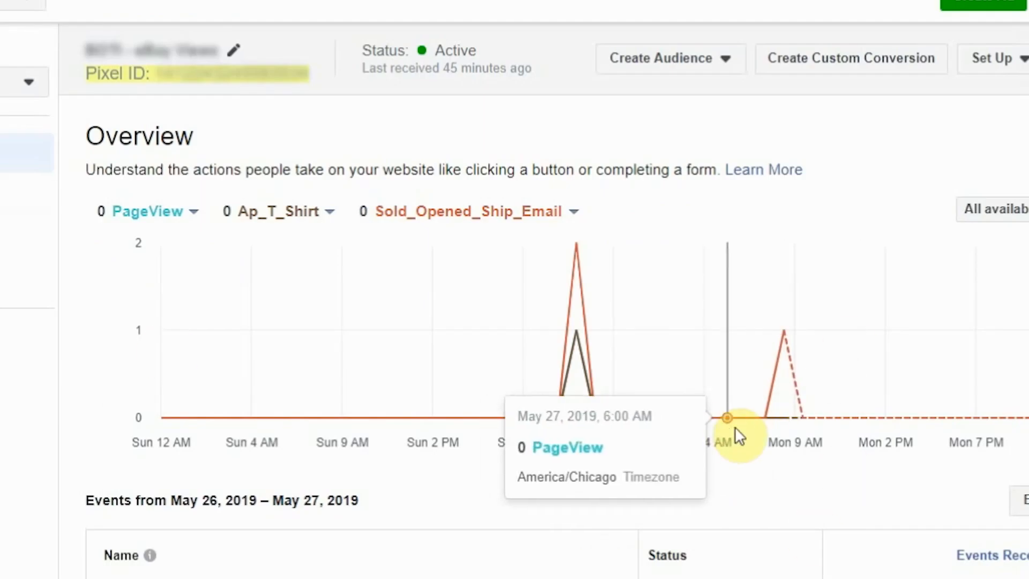
mouse_move(738, 429)
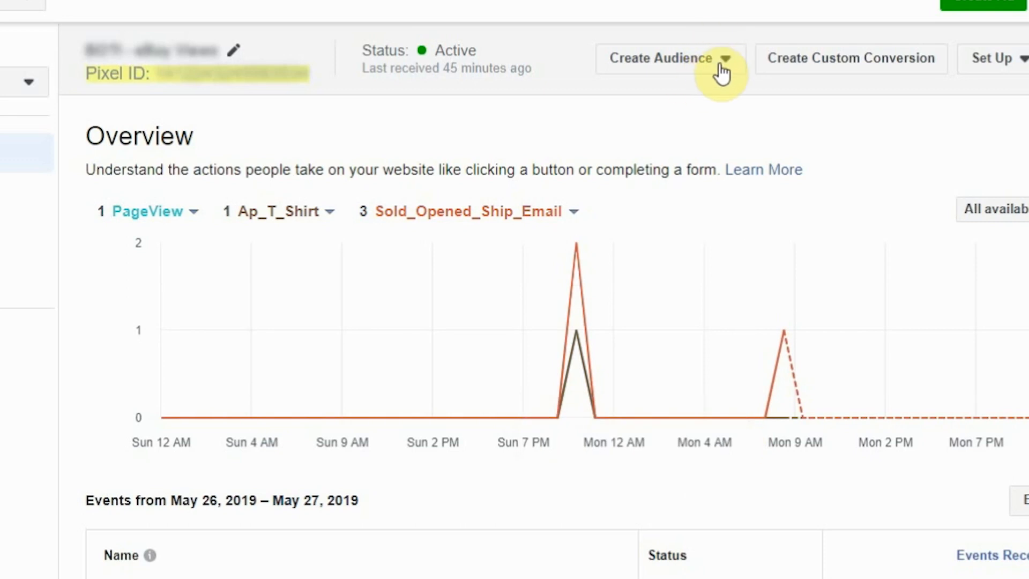
mouse_move(674, 56)
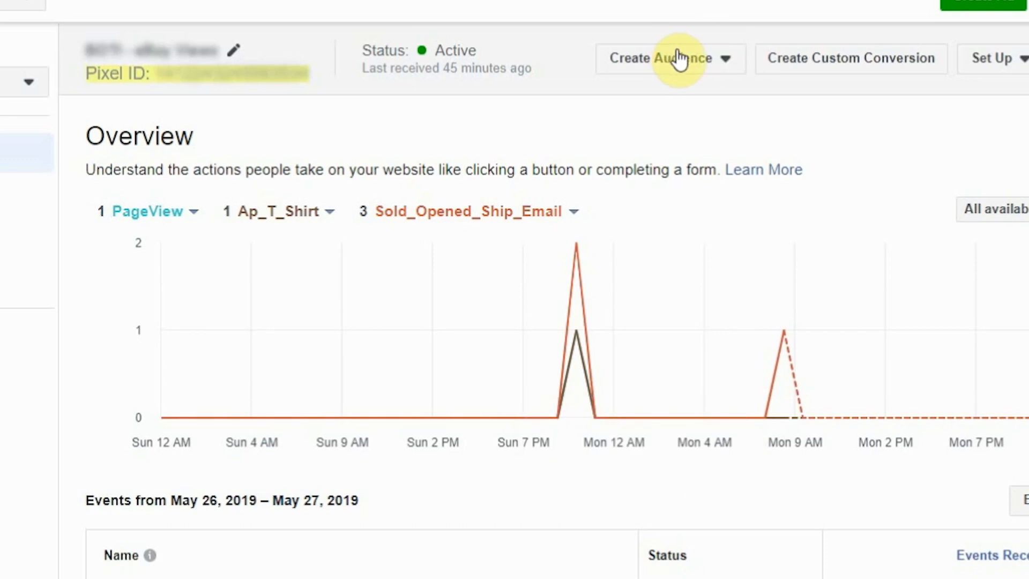
mouse_move(676, 65)
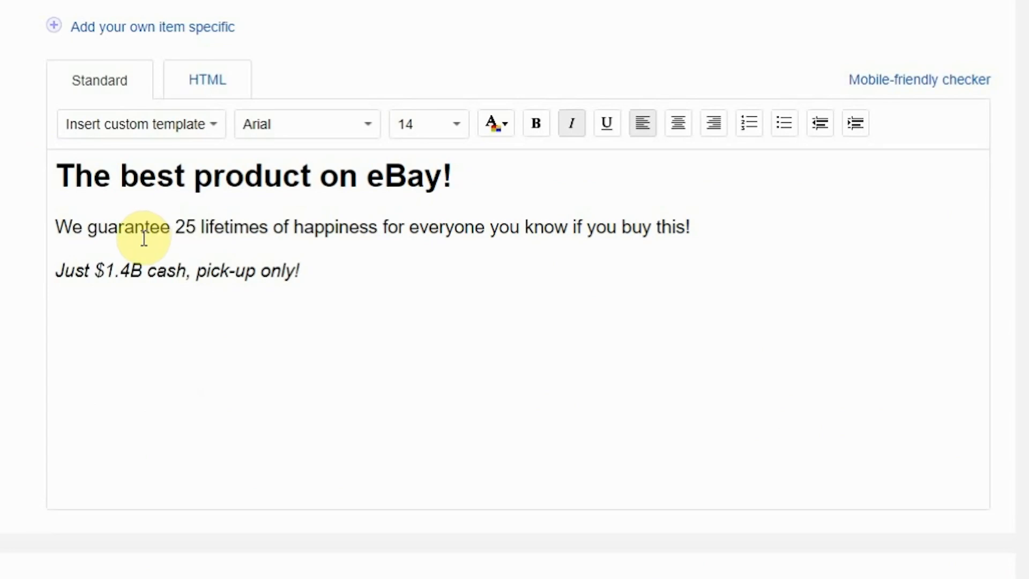
mouse_move(1004, 466)
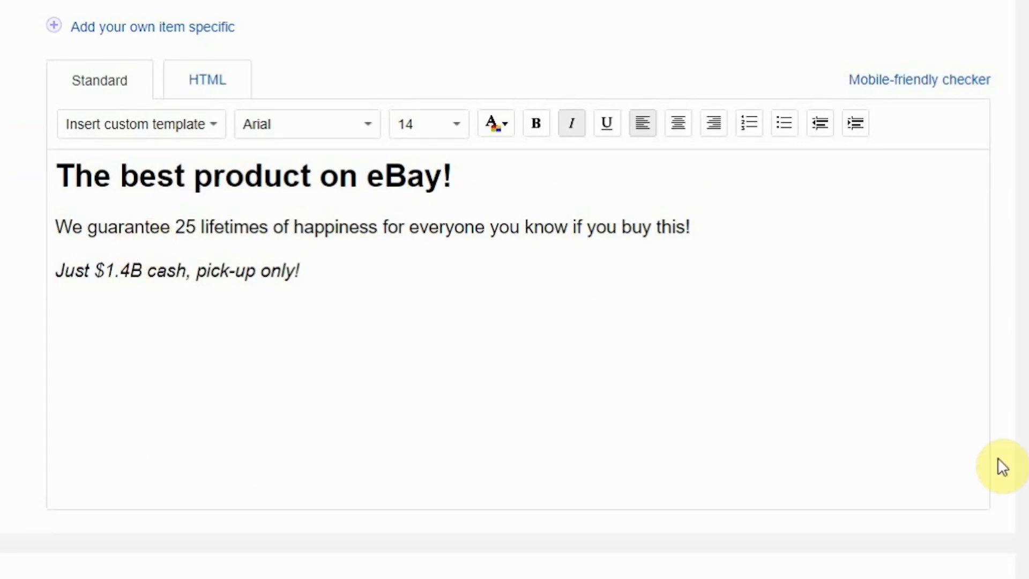
mouse_move(404, 197)
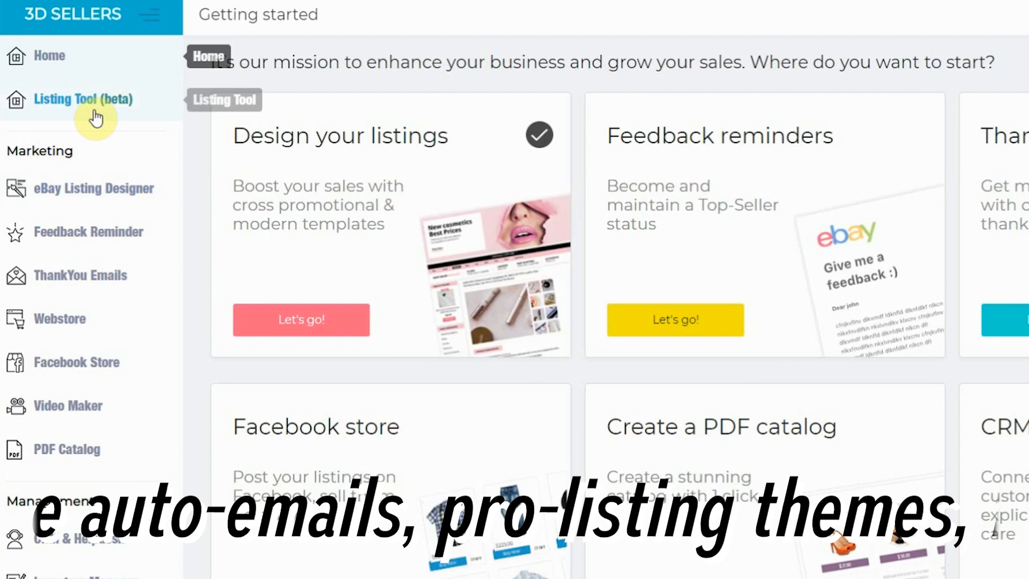
mouse_move(89, 231)
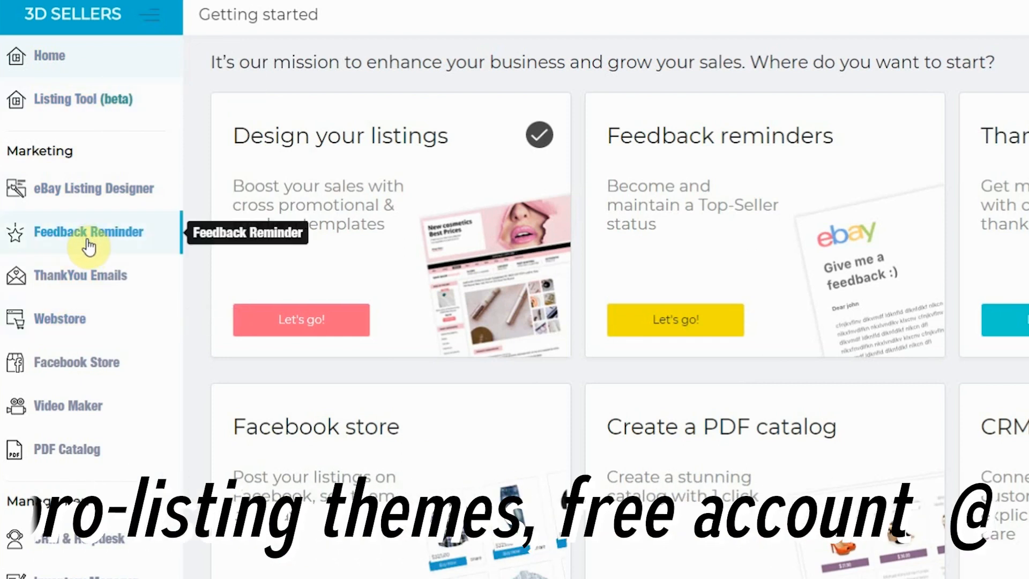
mouse_move(80, 275)
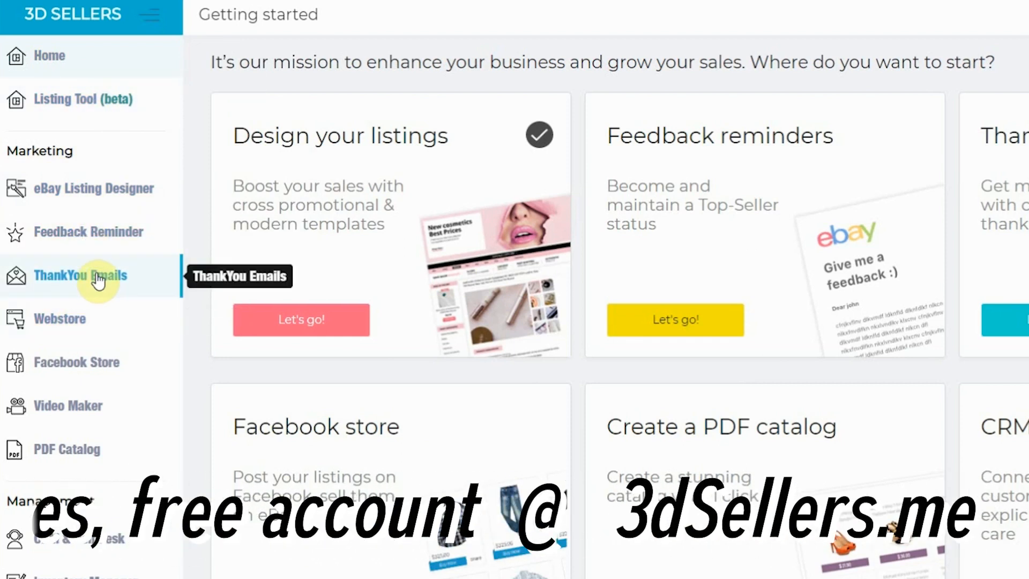
mouse_move(86, 189)
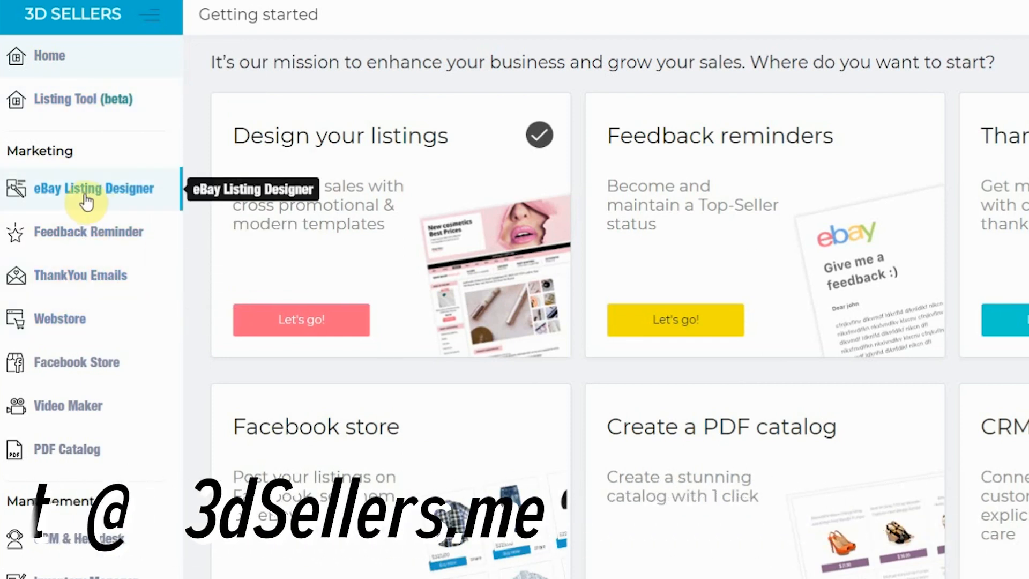
mouse_move(158, 278)
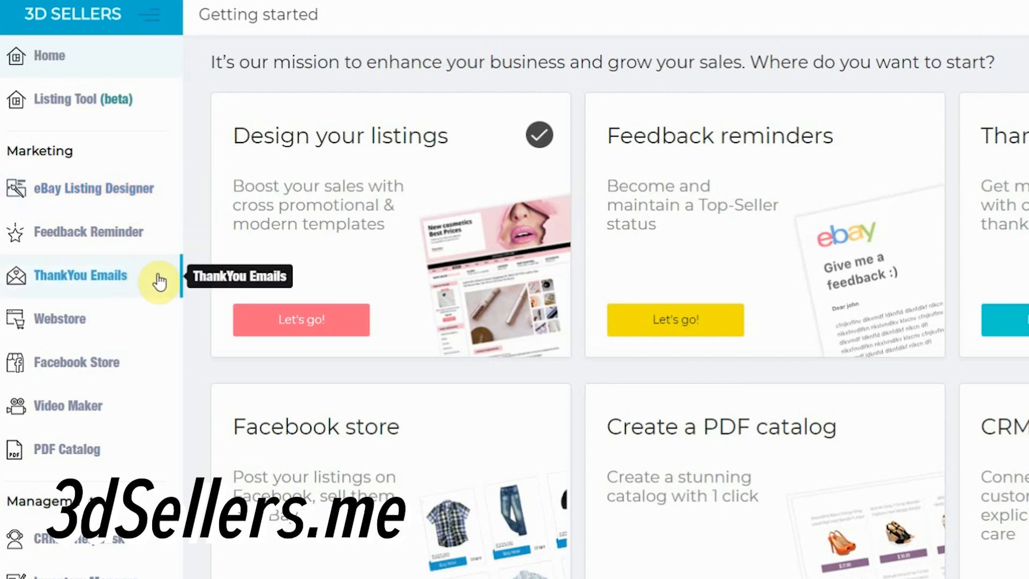
mouse_move(157, 280)
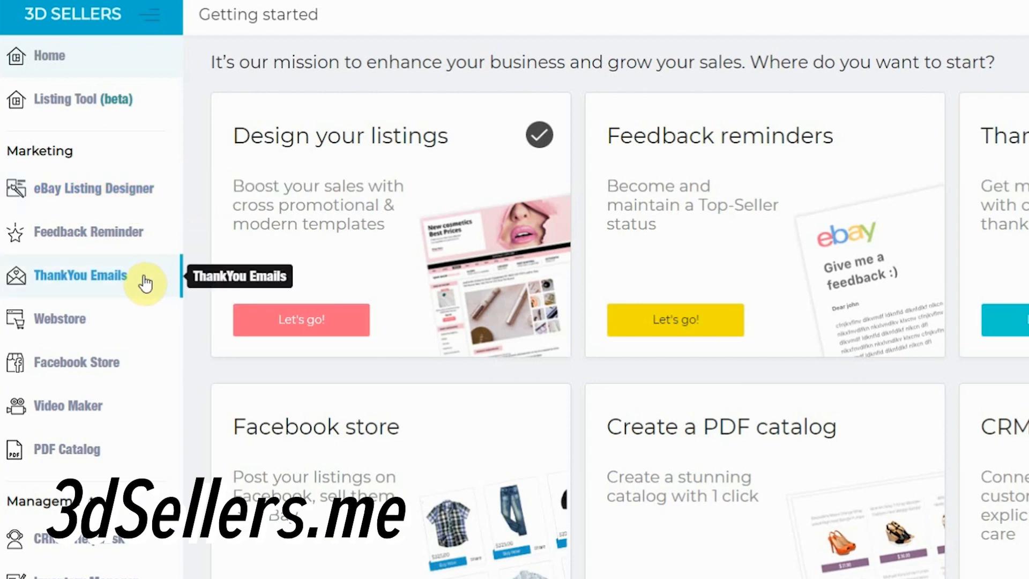
mouse_move(150, 297)
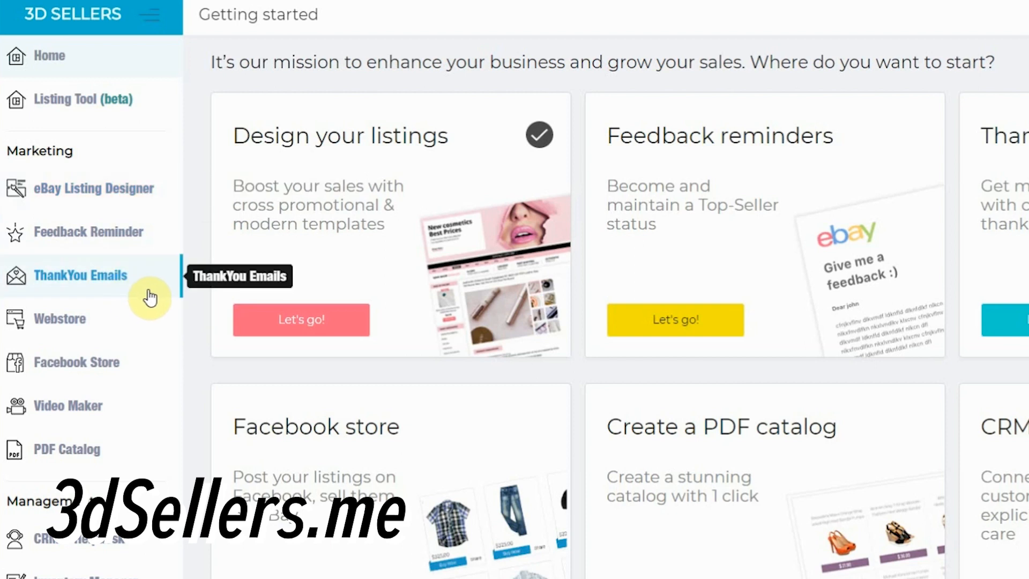
mouse_move(200, 211)
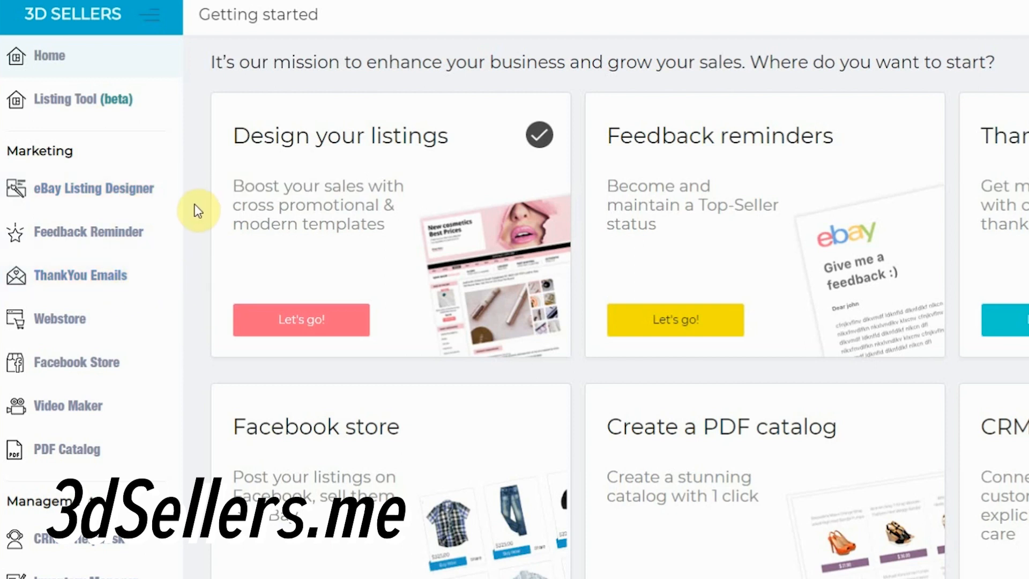
mouse_move(192, 192)
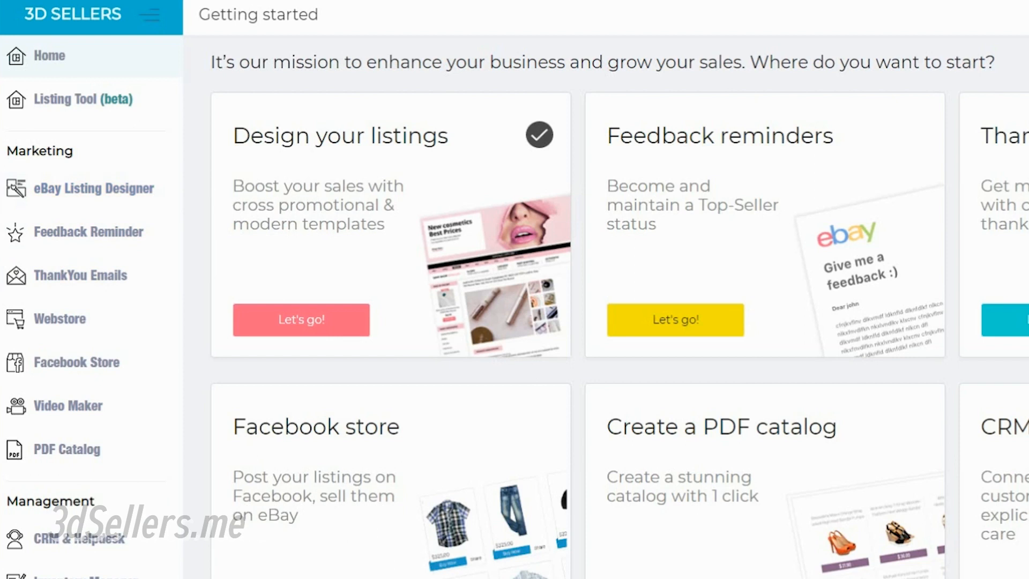
- Open the eBay Listing Designer from the 3D Sellers dashboard sidebar
left_click(95, 187)
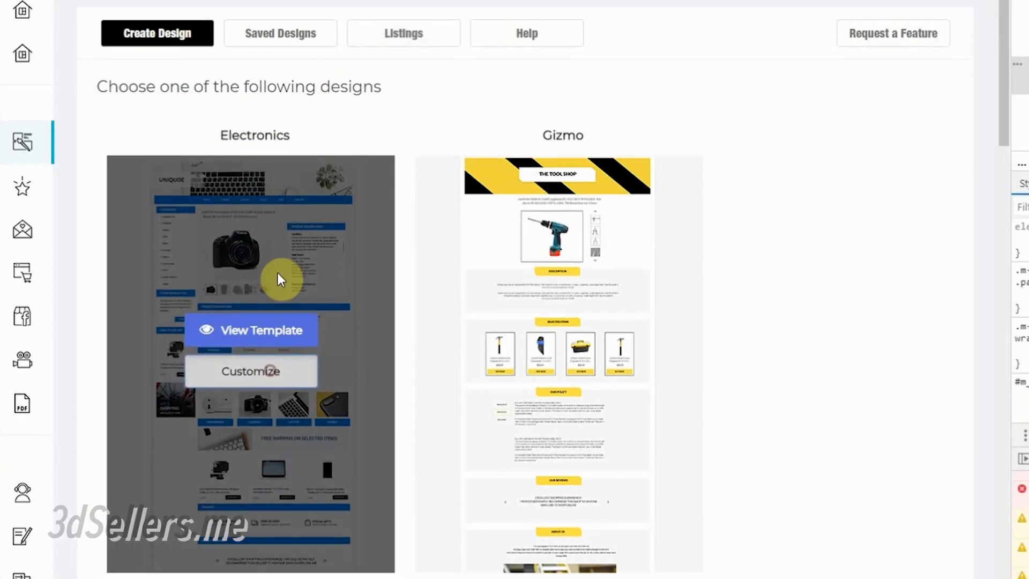
- Start customising the Electronics listing template and look through its sections
left_click(250, 370)
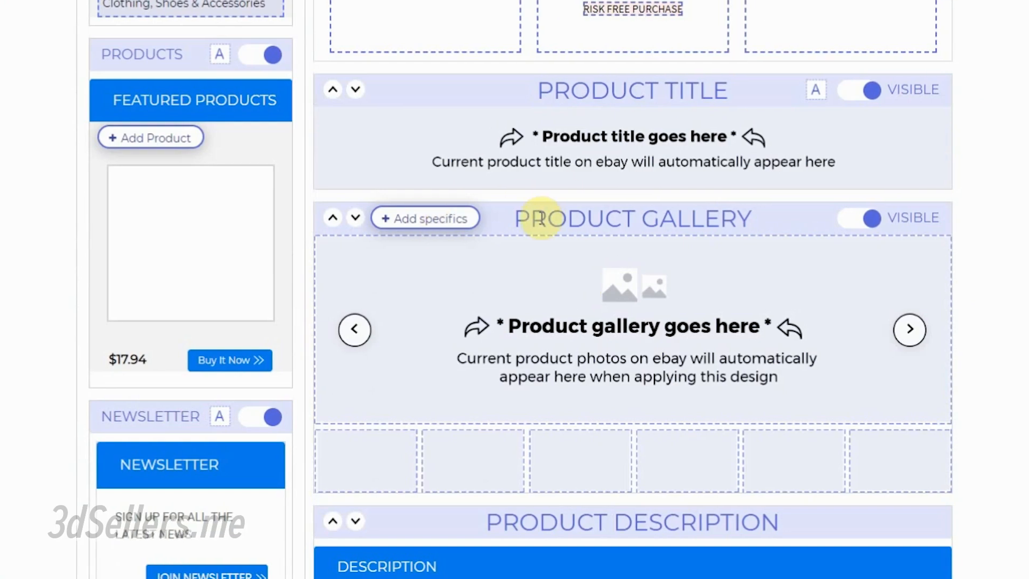
scroll("down", 3)
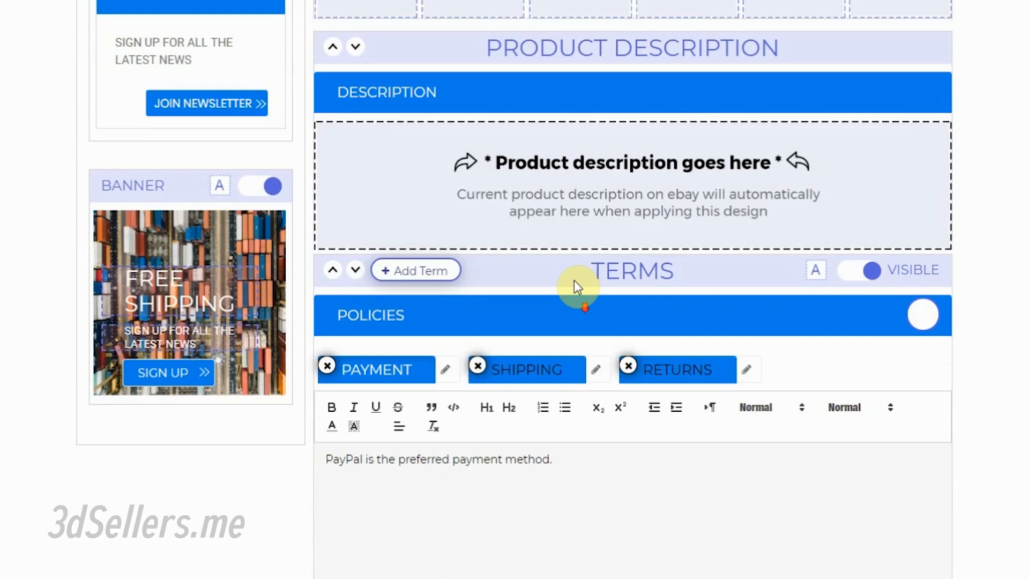
scroll("up", 3)
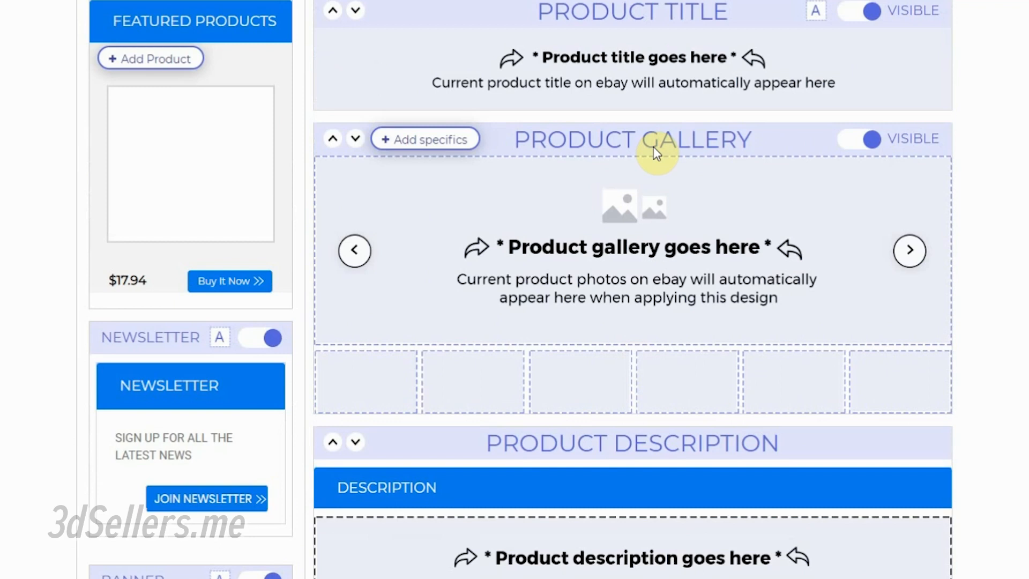
scroll("up", 3)
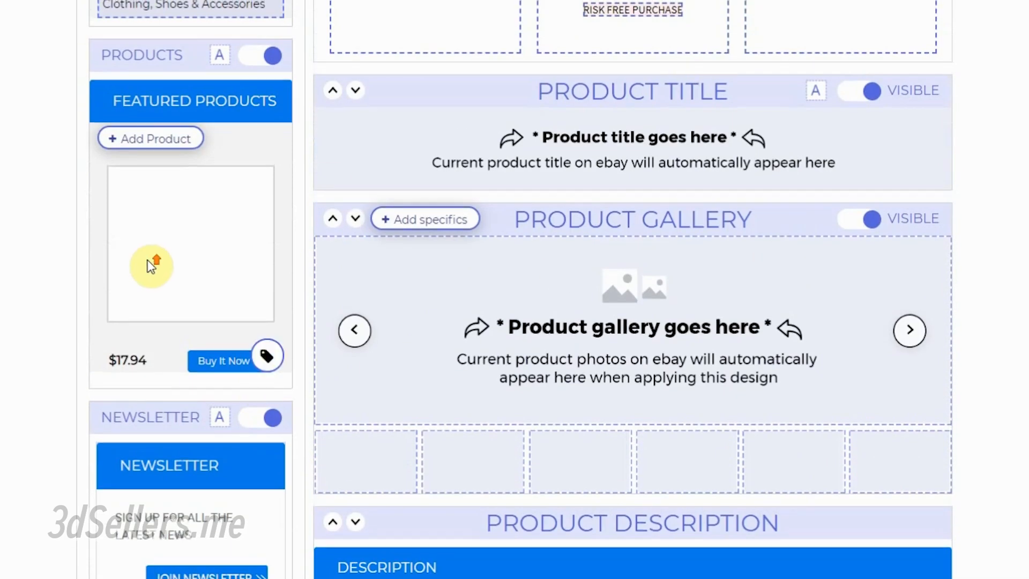
scroll("up", 3)
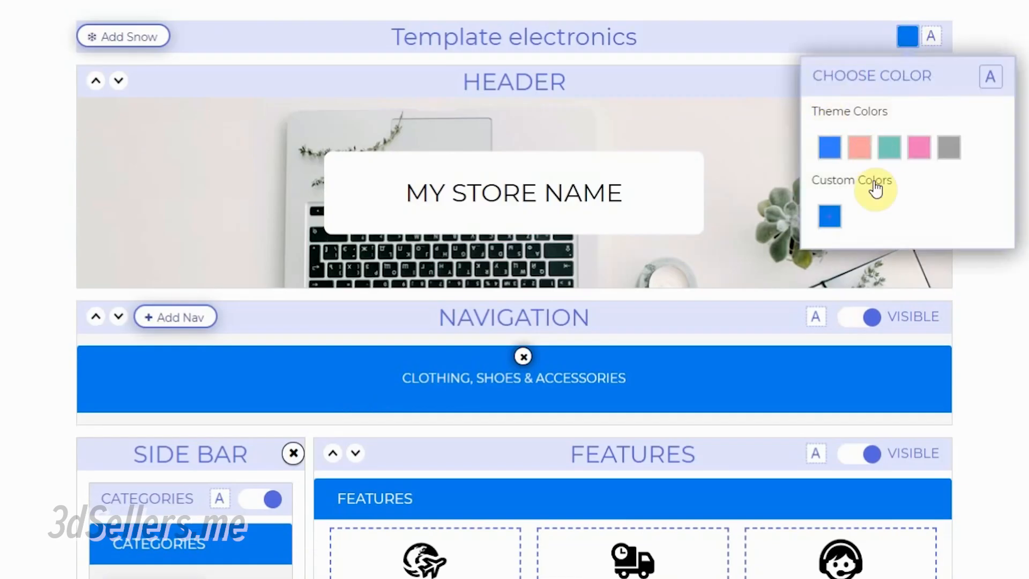
- Bring up the theme colour chooser and select the custom colour swatch
left_click(828, 216)
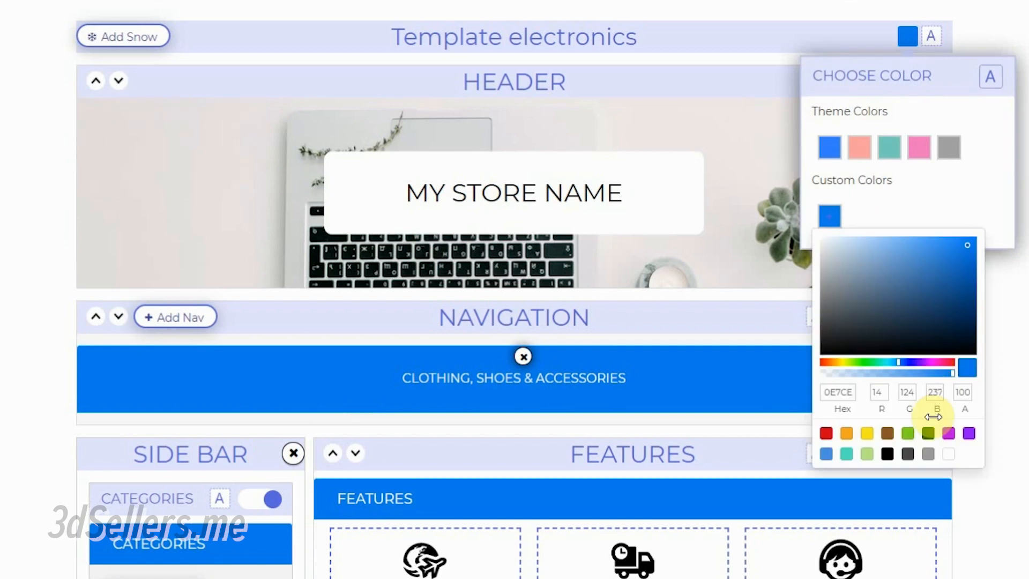
left_click(907, 432)
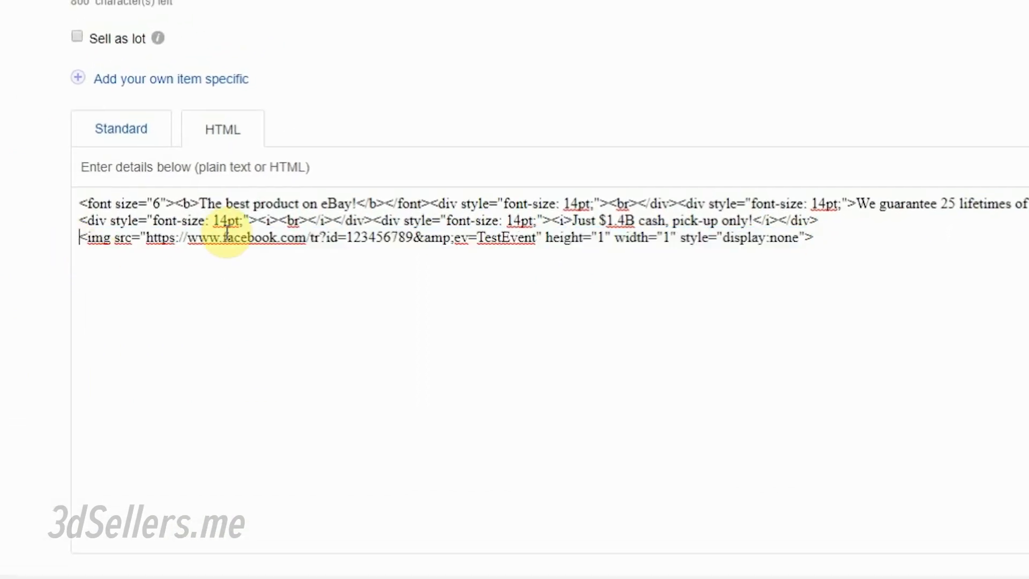
mouse_move(559, 315)
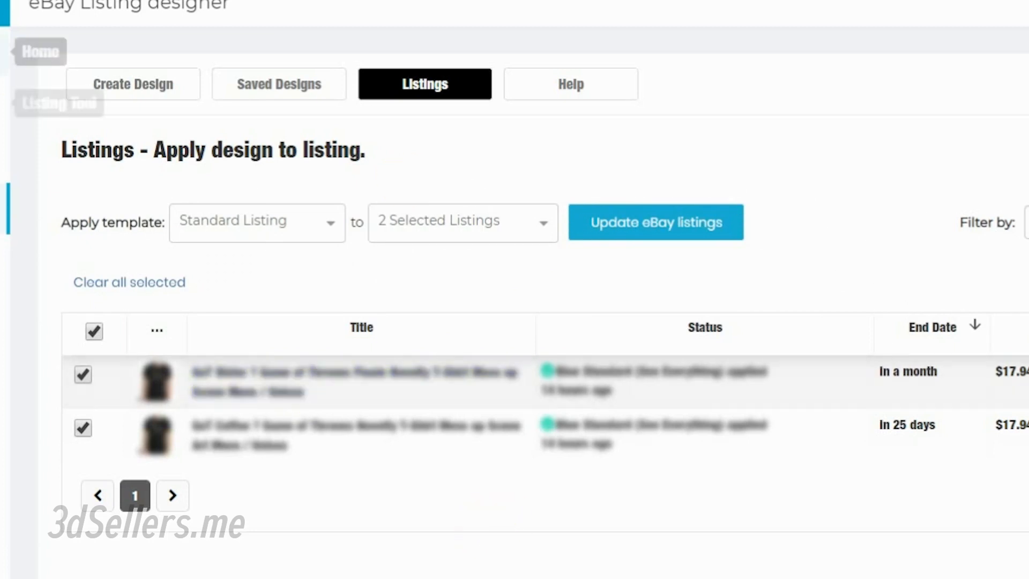
mouse_move(571, 269)
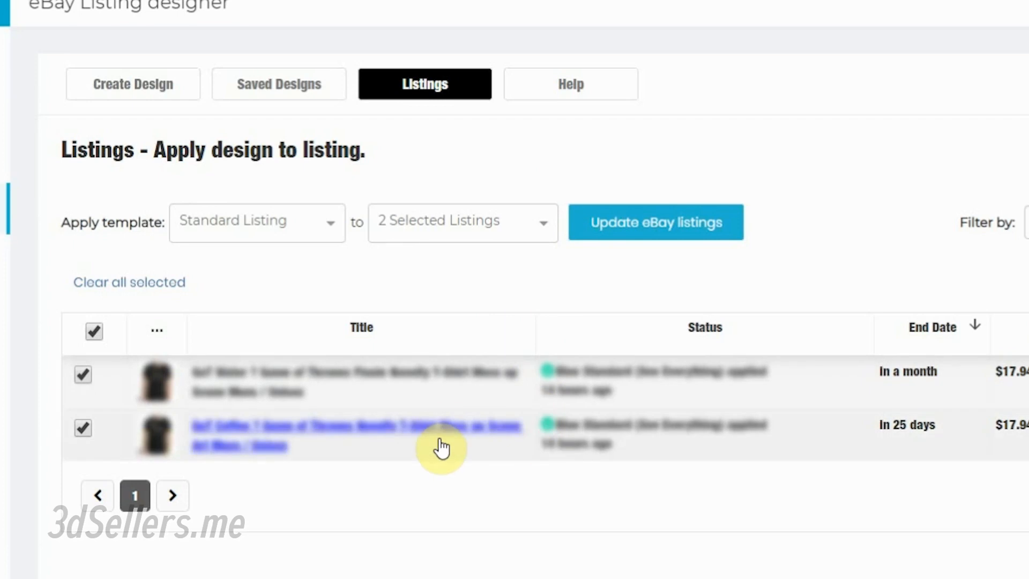
mouse_move(448, 443)
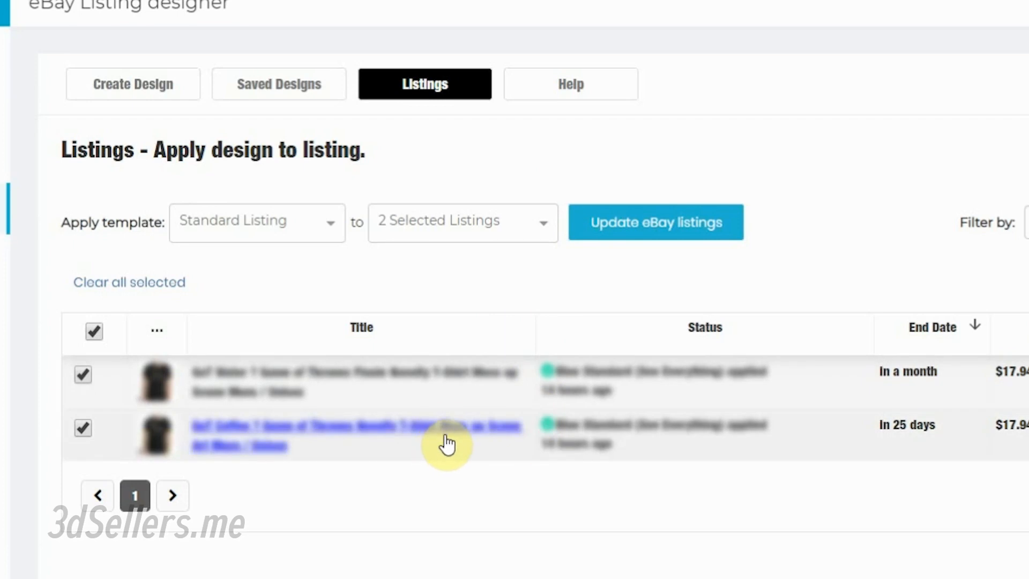
mouse_move(494, 510)
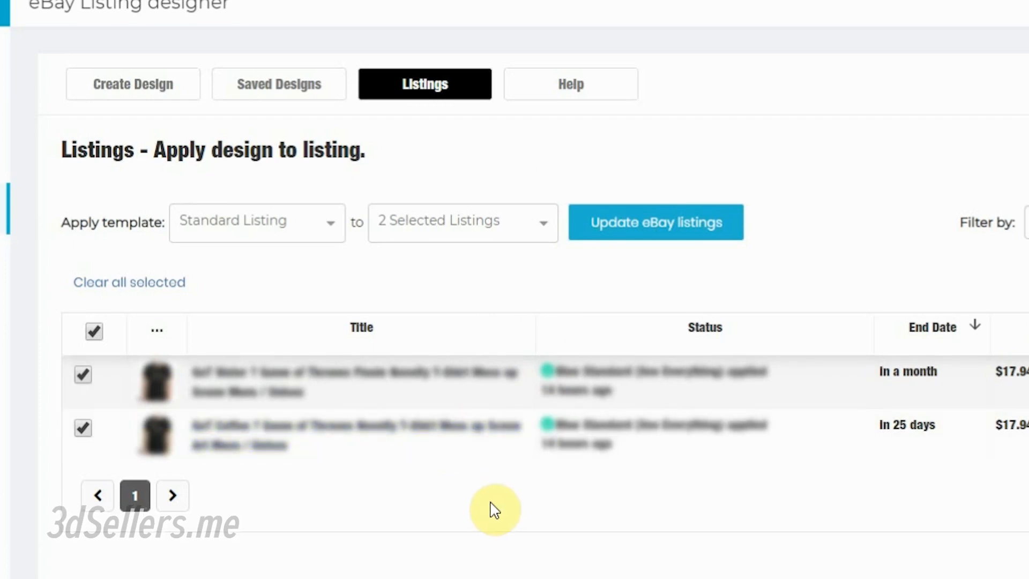
mouse_move(478, 526)
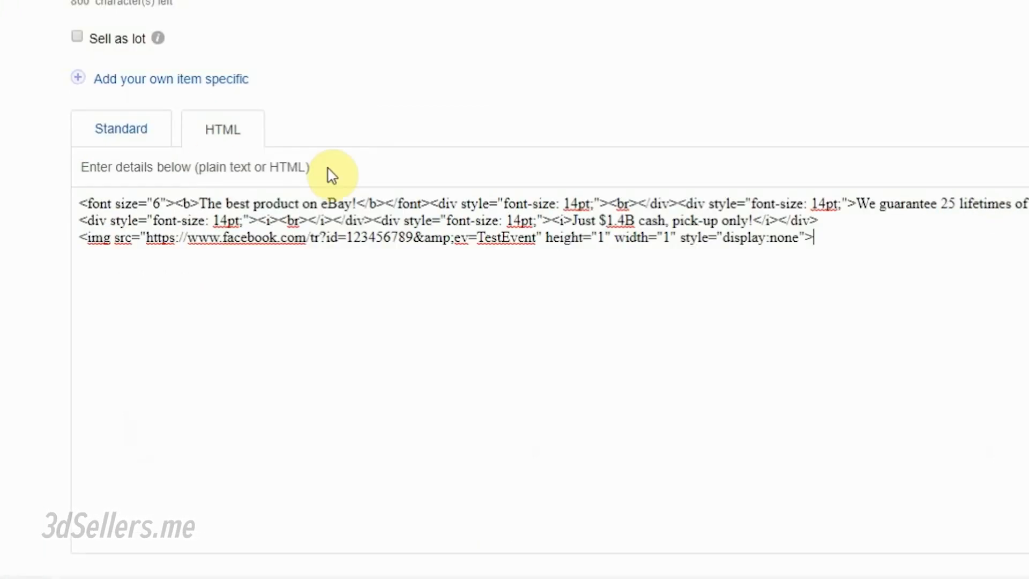
- Switch between Standard and HTML views to confirm the pixel img tag is gone from the description
left_click(121, 128)
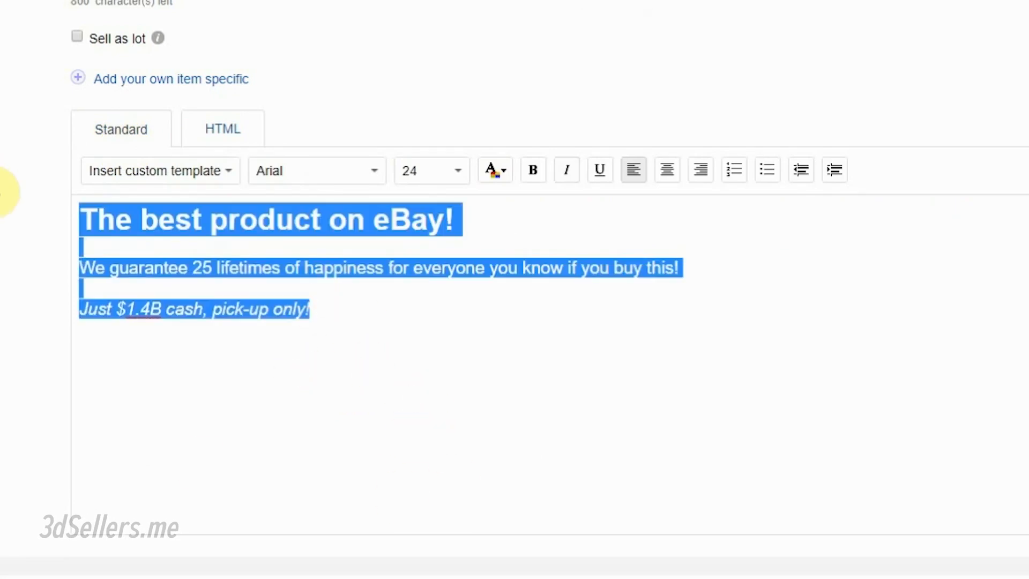
left_click(222, 129)
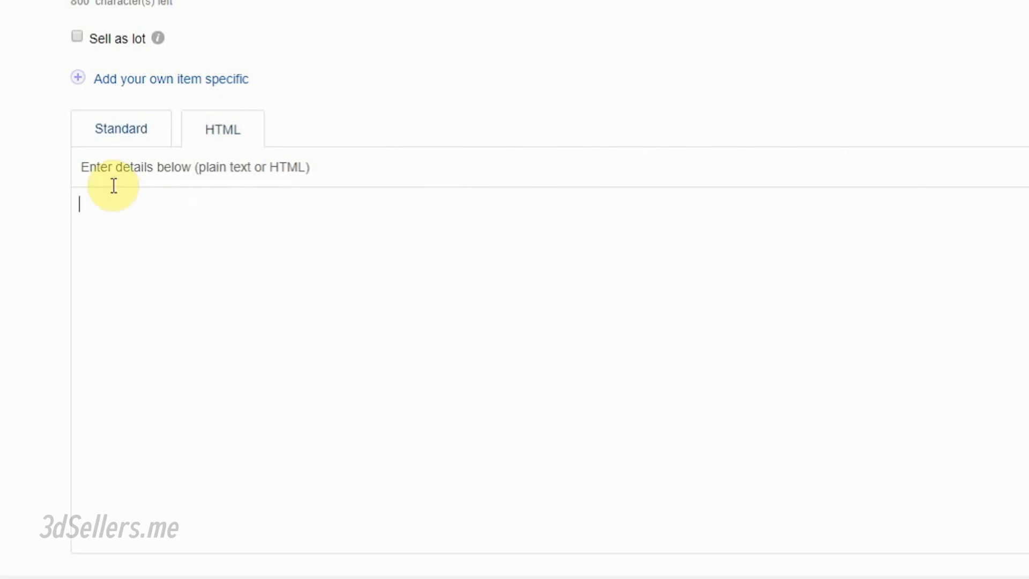
left_click(121, 127)
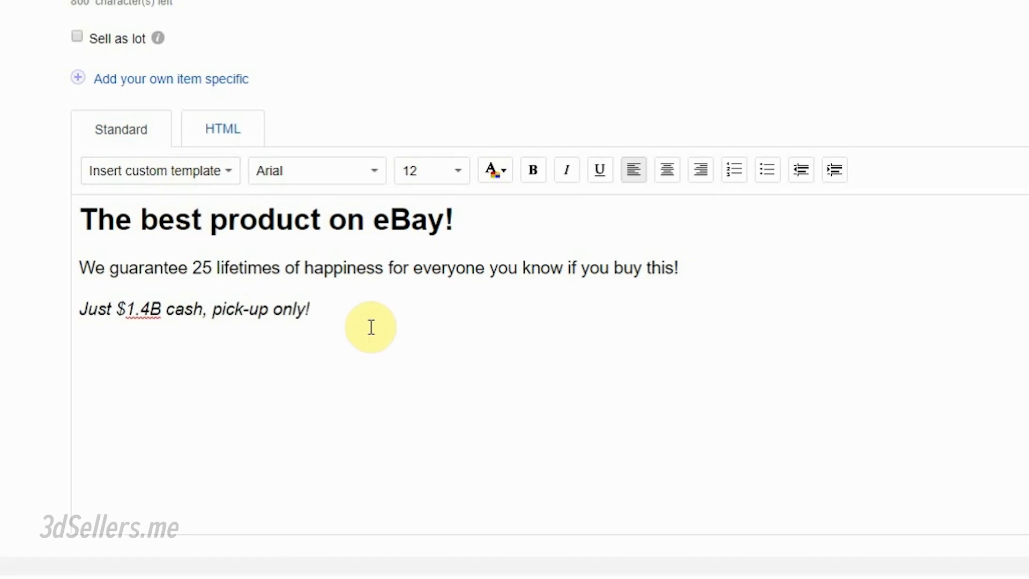
left_click(222, 129)
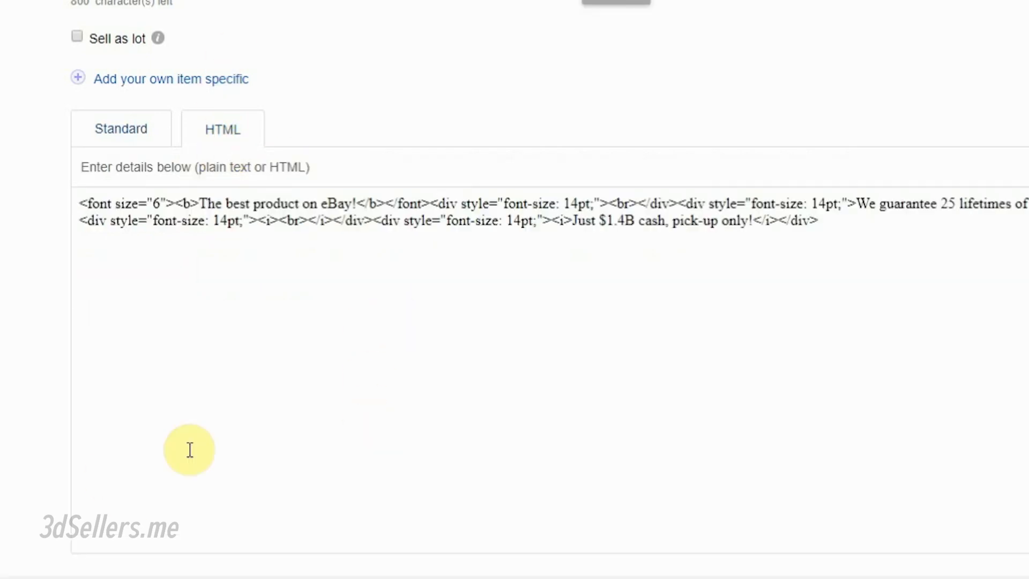
mouse_move(370, 262)
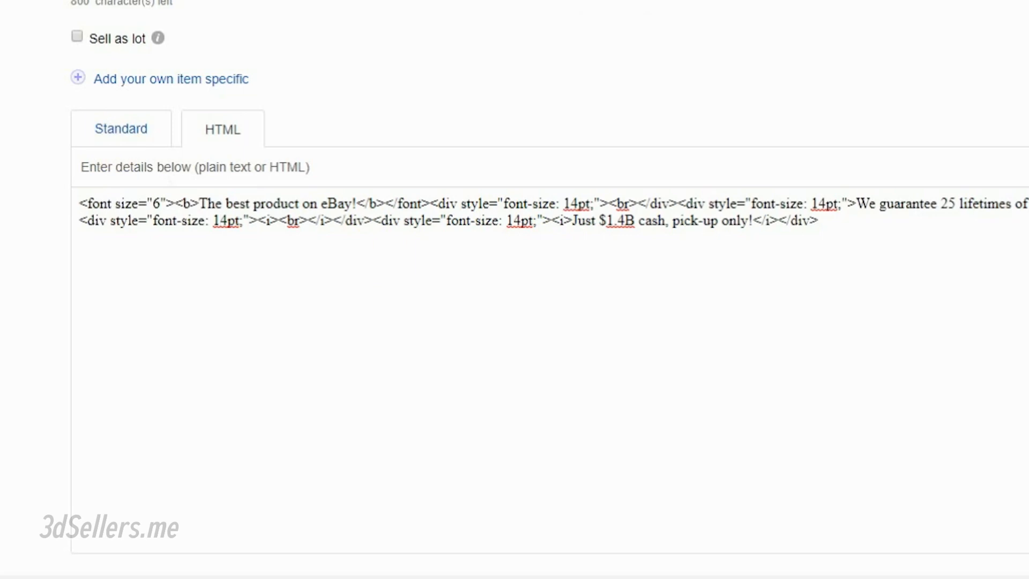
left_click(221, 221)
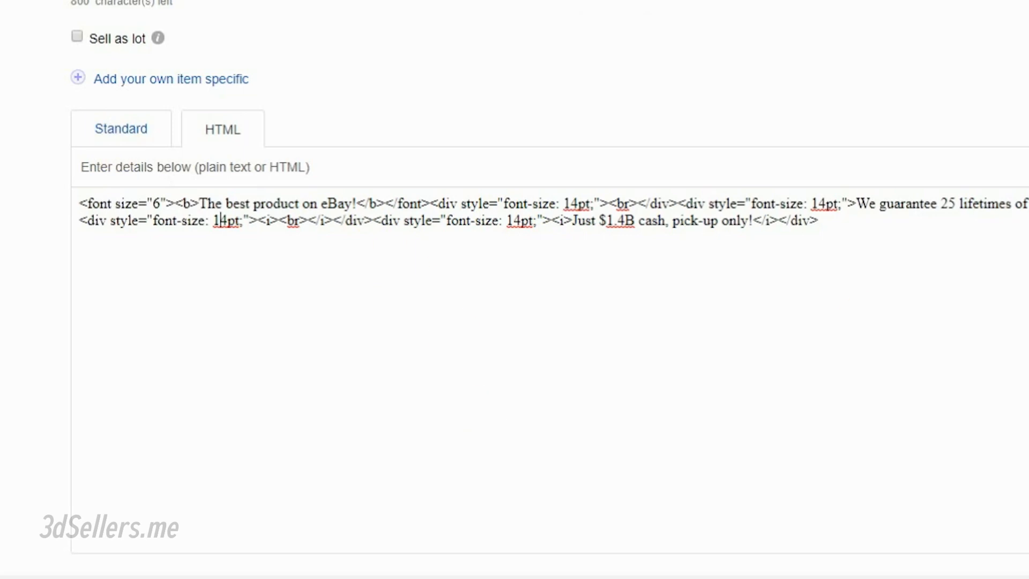
mouse_move(678, 293)
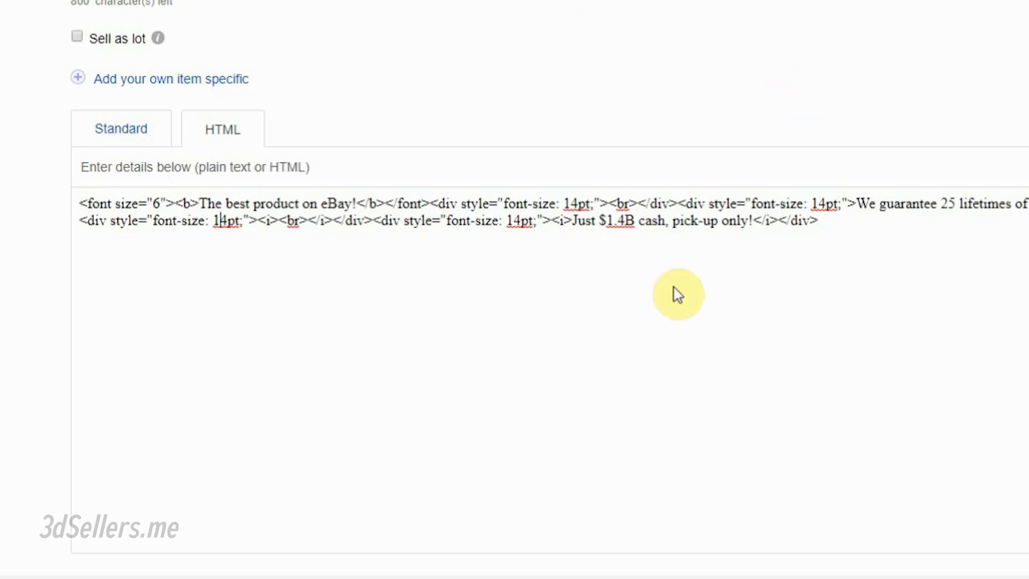
mouse_move(740, 338)
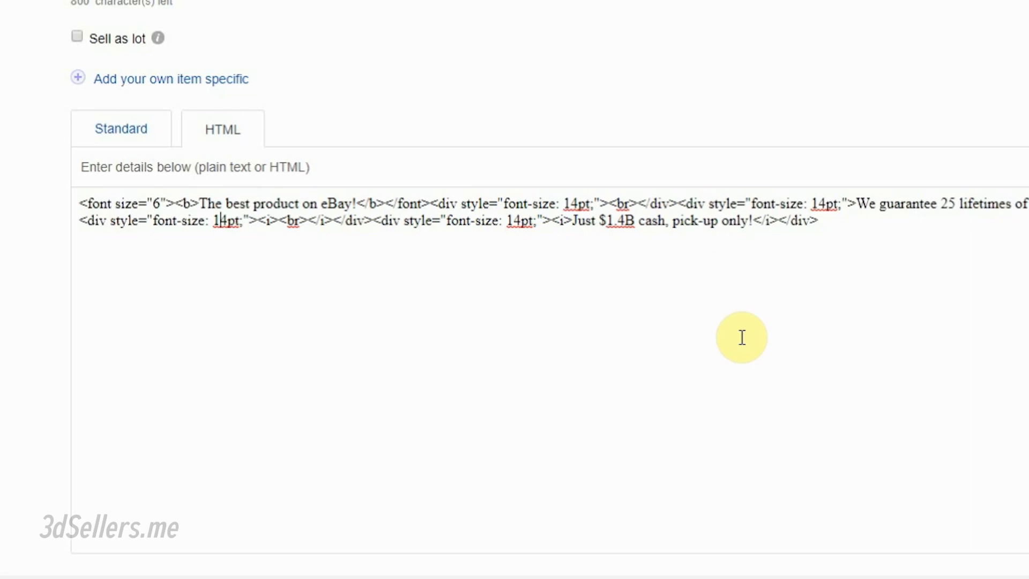
mouse_move(549, 104)
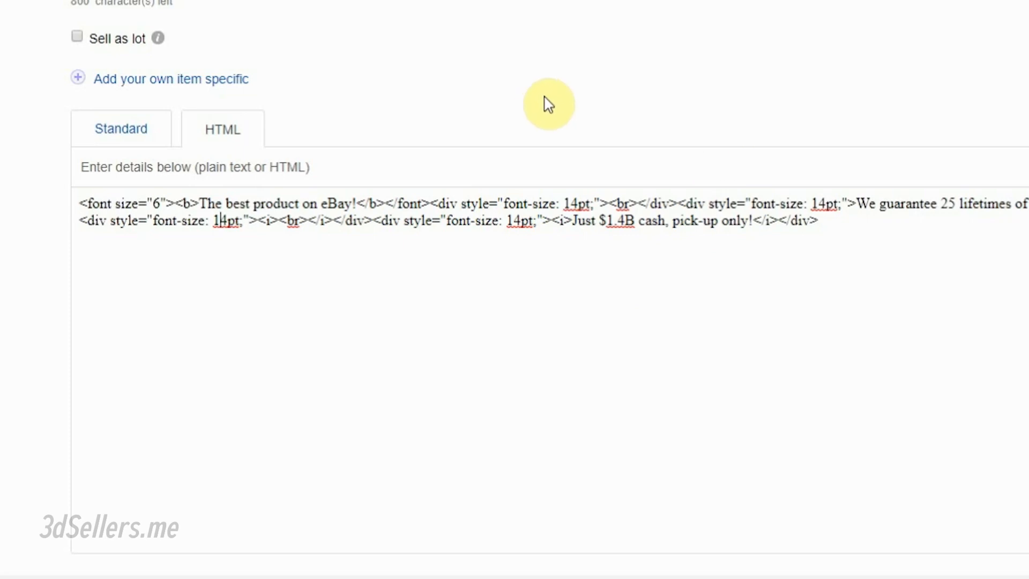
mouse_move(317, 89)
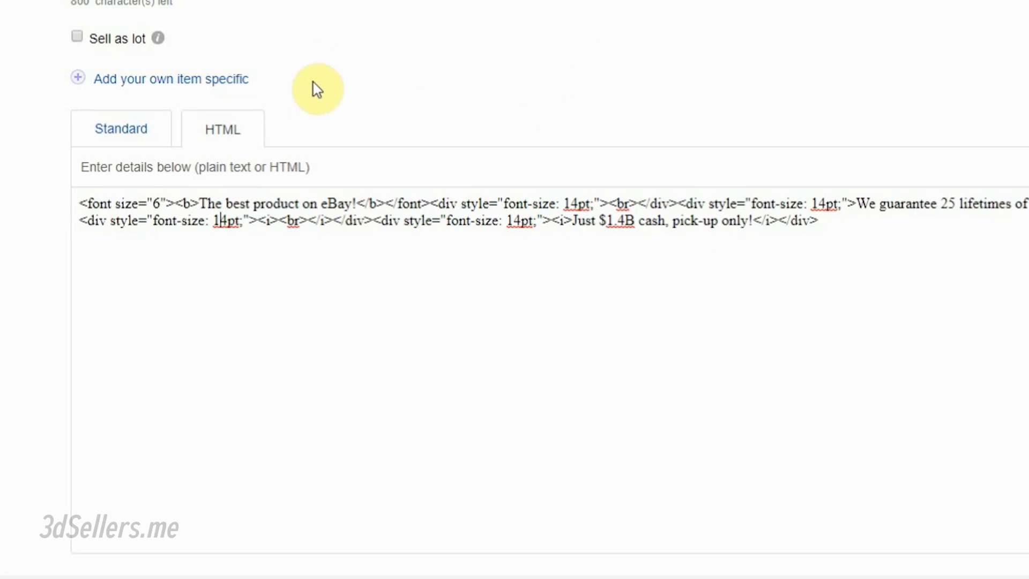
mouse_move(142, 19)
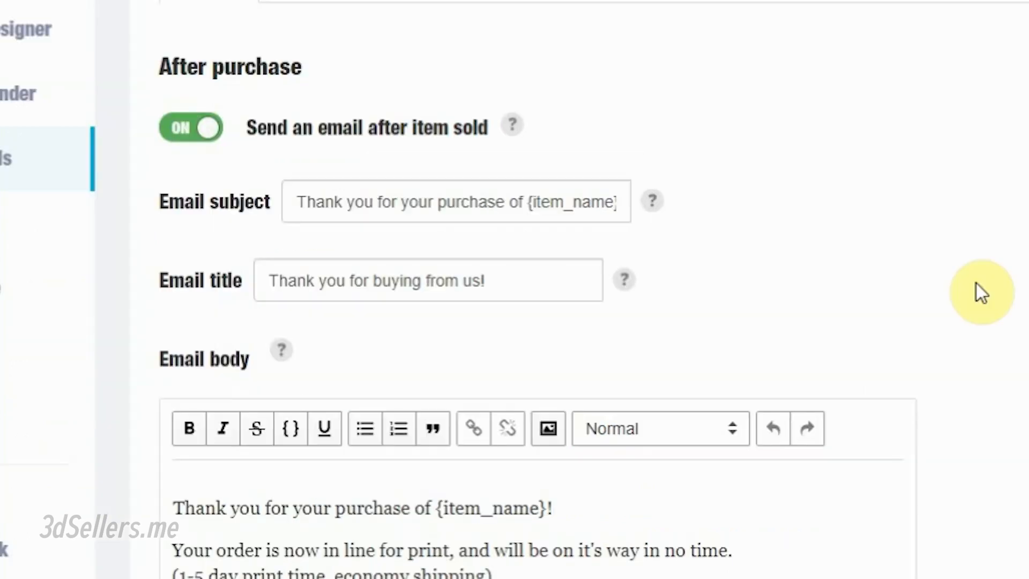
- Scroll the ThankYou Emails settings to the email title and body editor
scroll("down", 3)
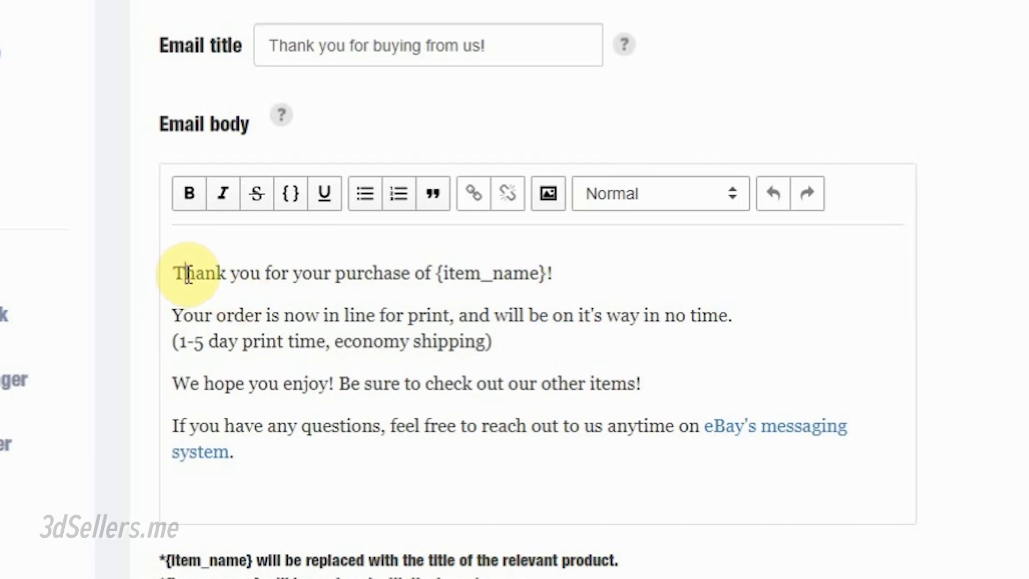
mouse_move(131, 263)
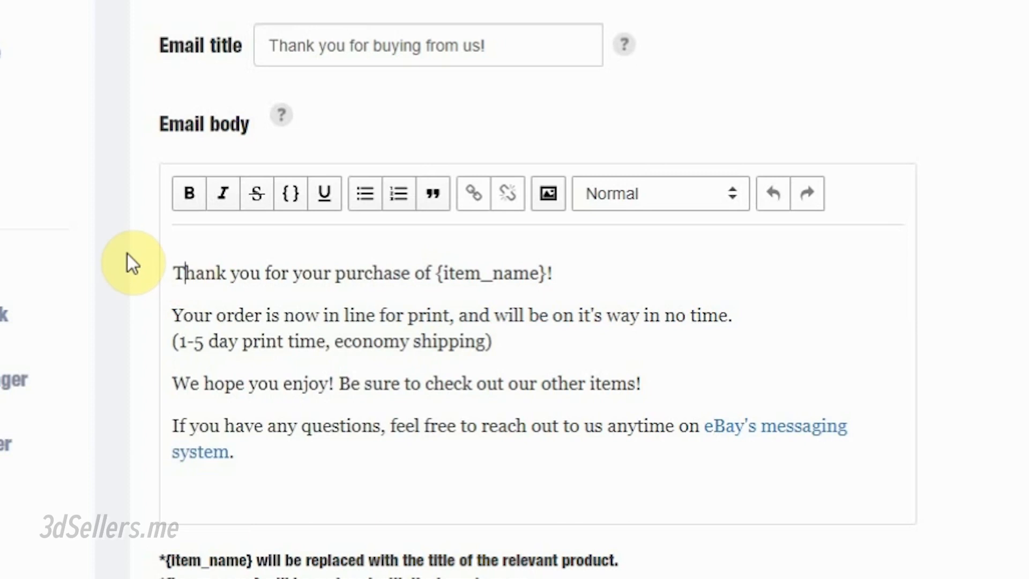
mouse_move(292, 491)
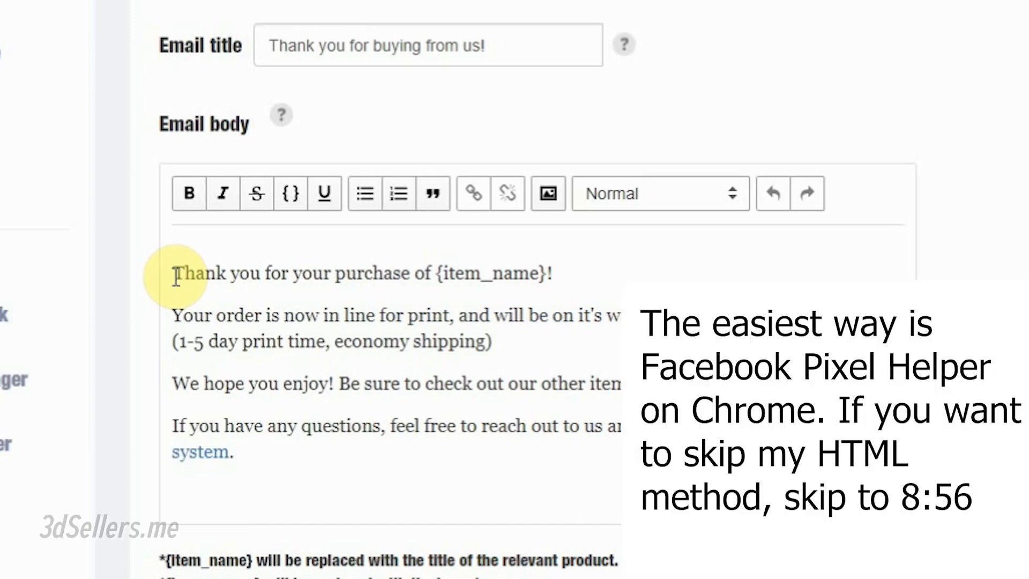
- Inspect the email body's HTML in DevTools down to the 1px ImageSpan loading a Facebook URL
right_click(189, 276)
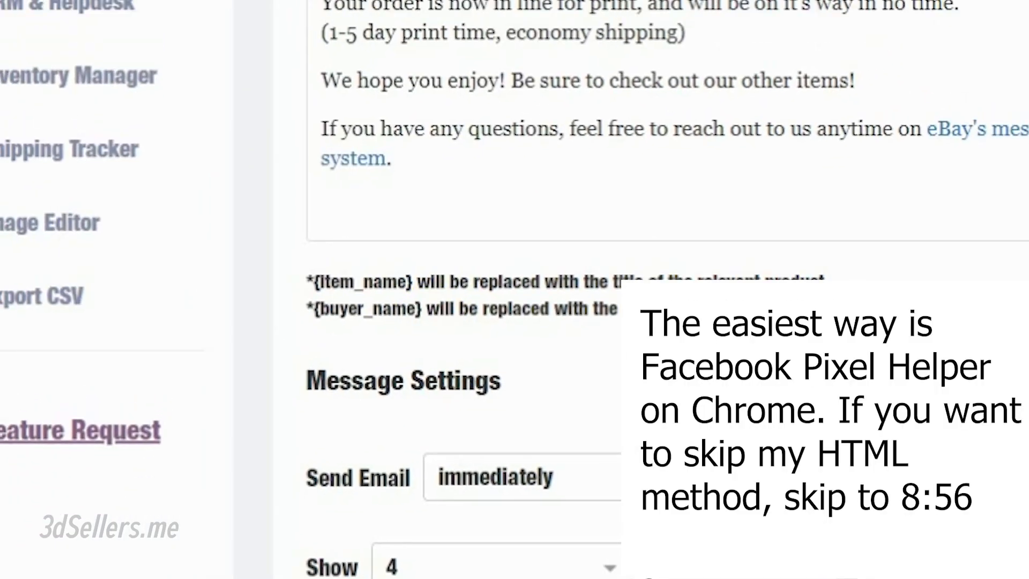
scroll("up", 3)
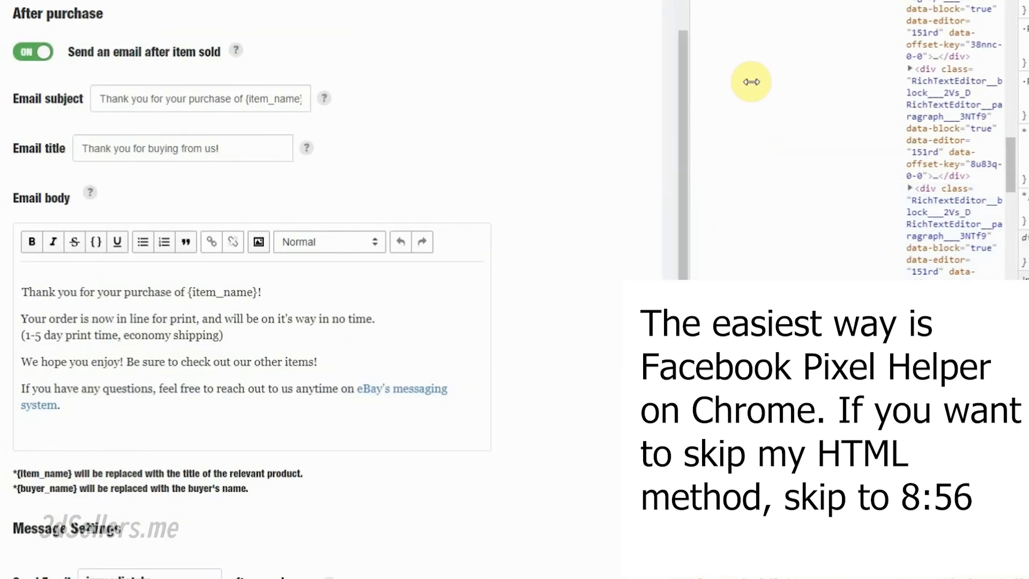
right_click(26, 291)
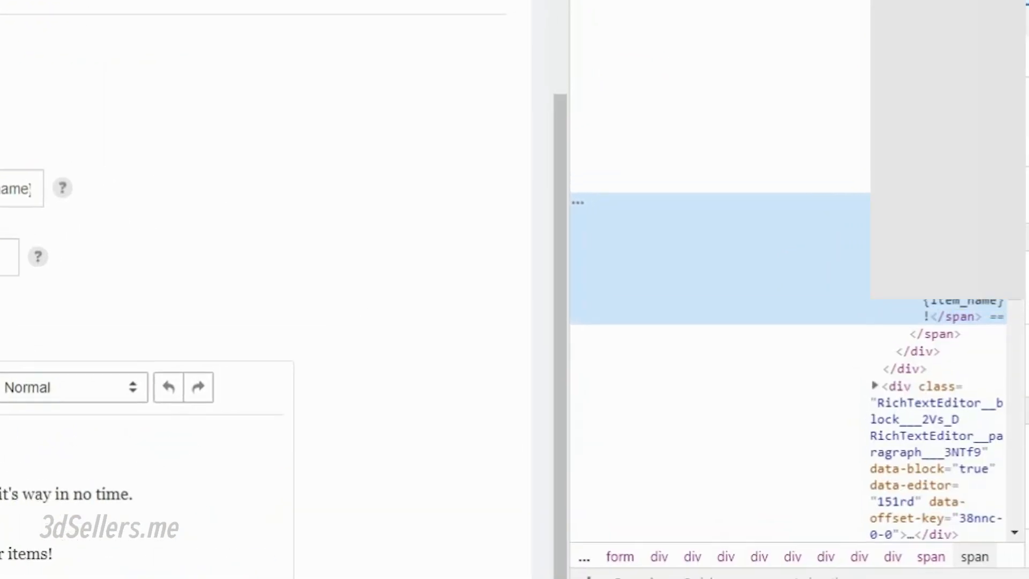
scroll("down", 3)
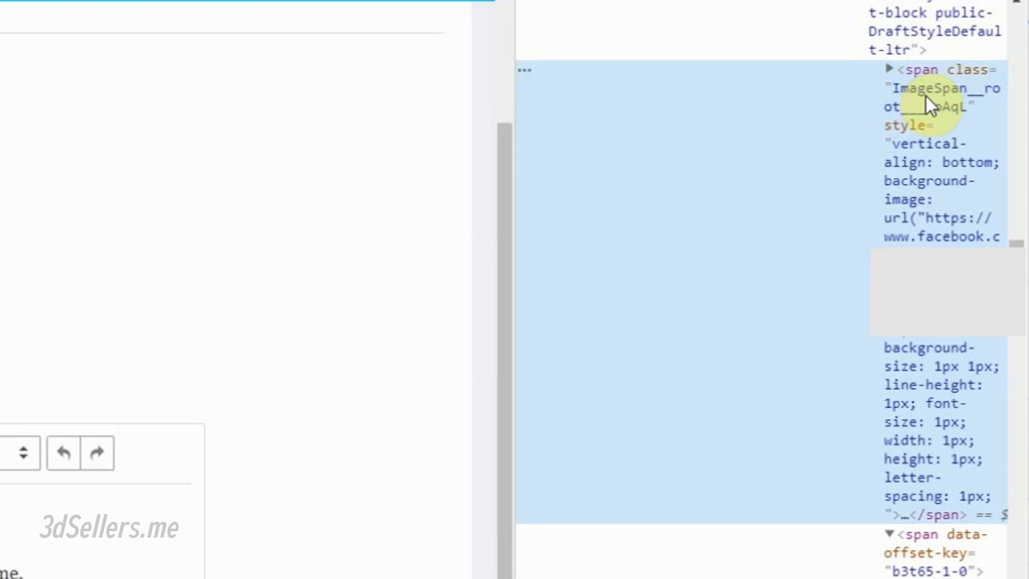
mouse_move(958, 236)
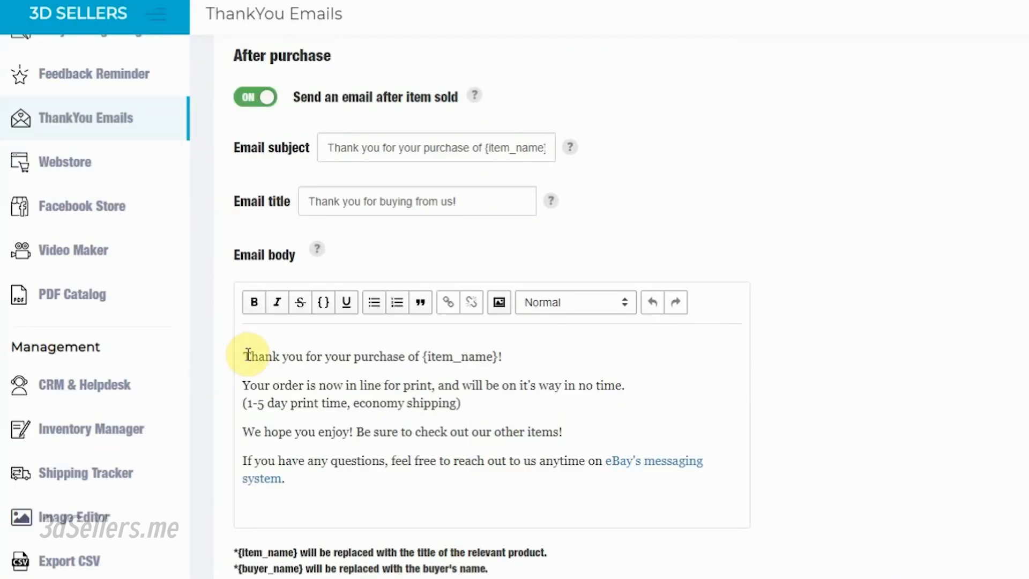
mouse_move(627, 284)
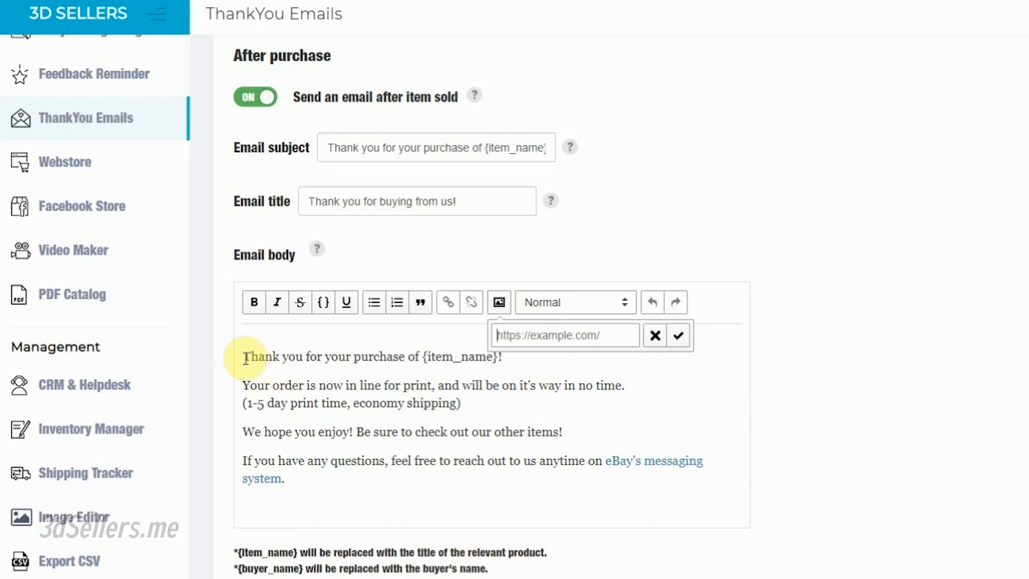
- Paste the Facebook pixel URL ending ev=TestEvent as the image address and confirm the insert
right_click(565, 334)
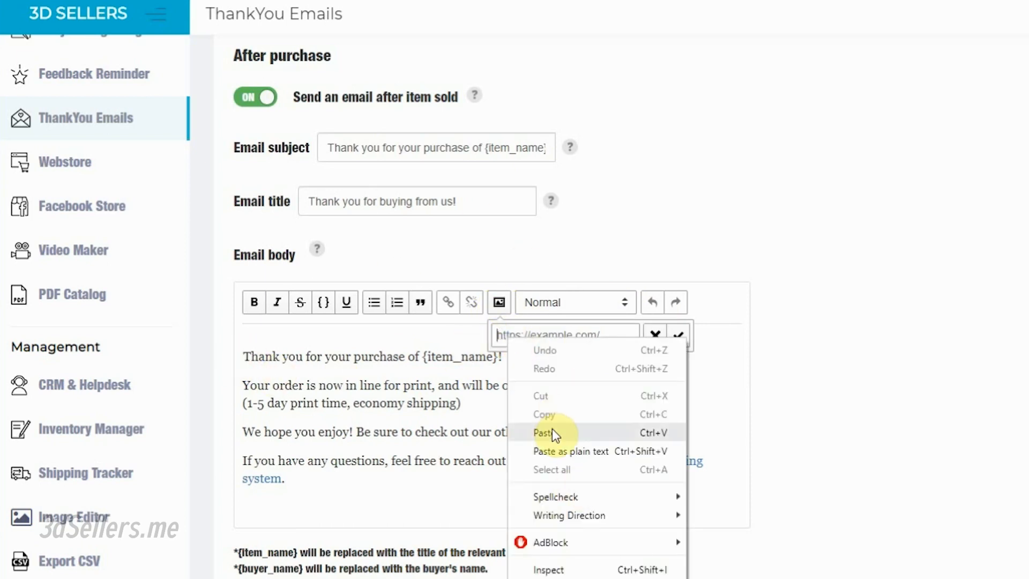
left_click(545, 431)
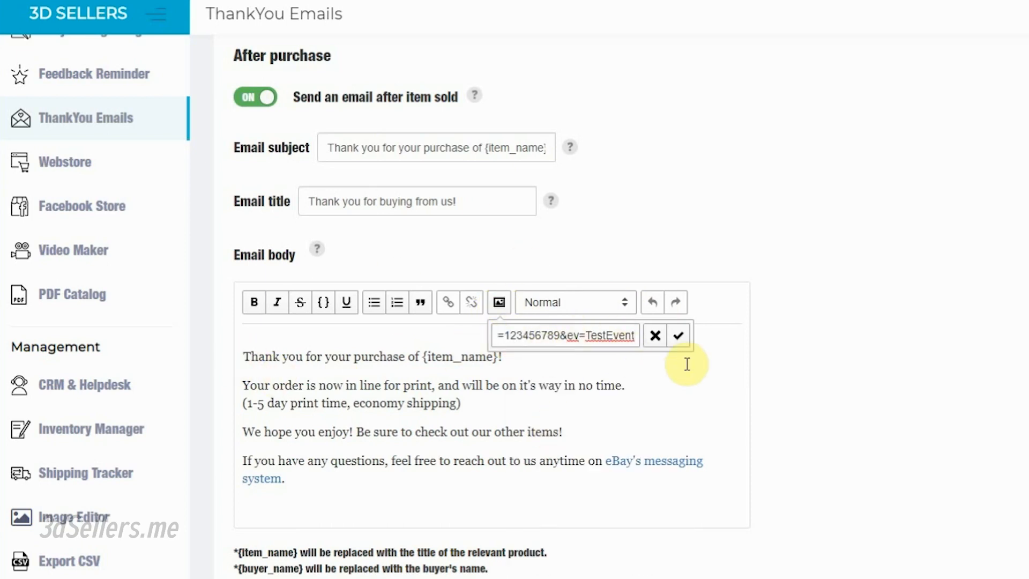
left_click(653, 336)
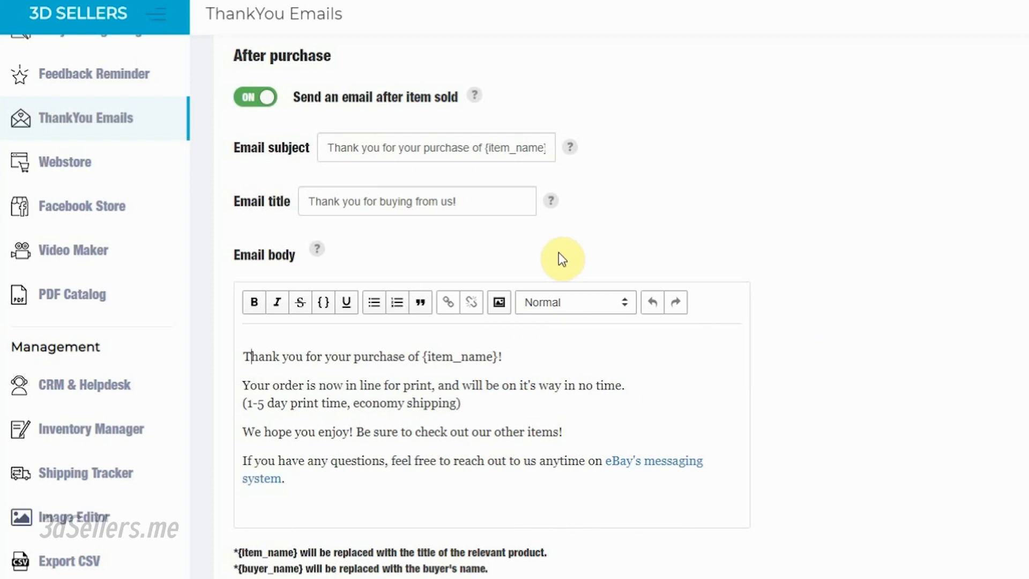
scroll("up", 3)
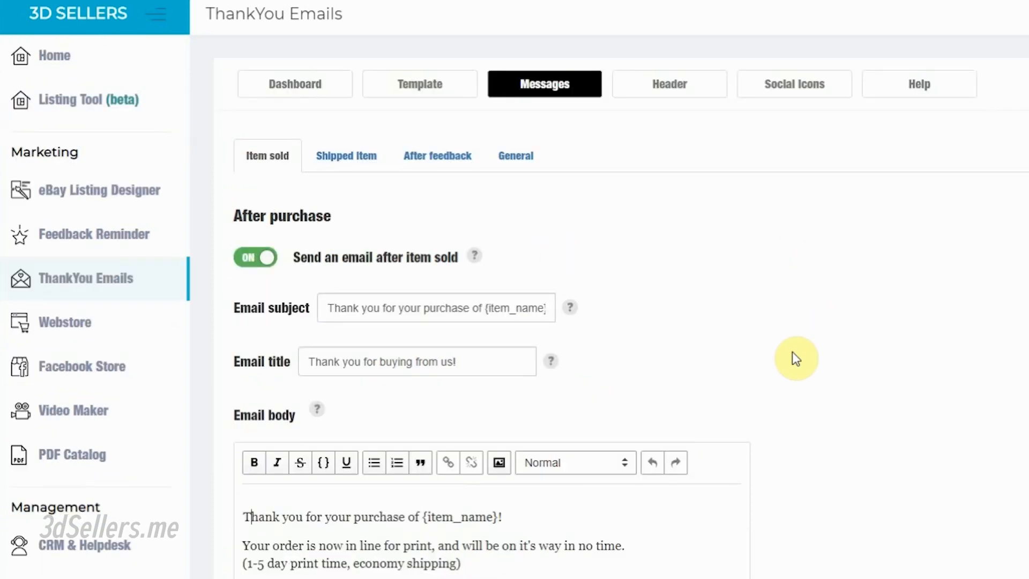
mouse_move(785, 367)
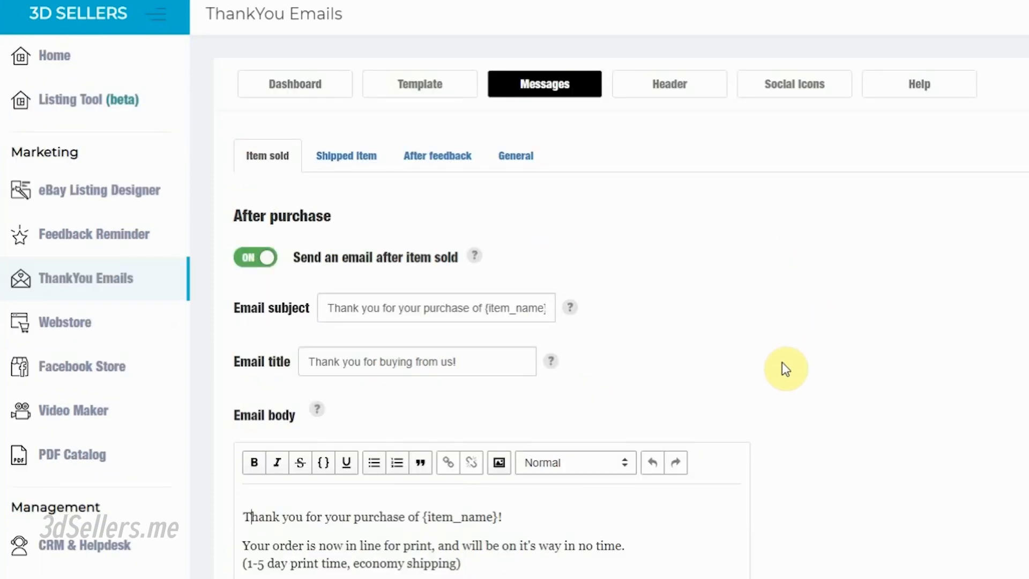
mouse_move(689, 292)
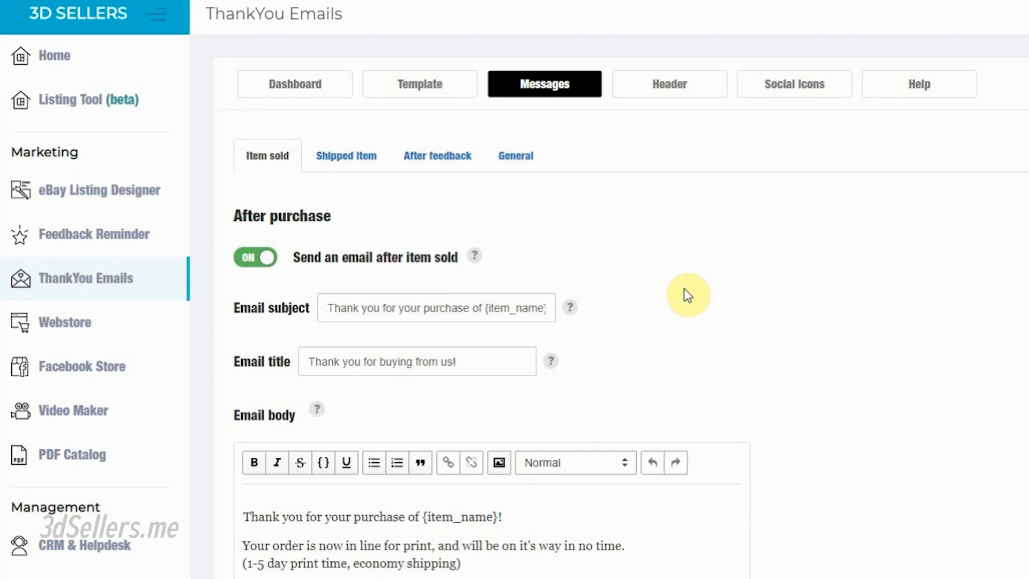
mouse_move(688, 288)
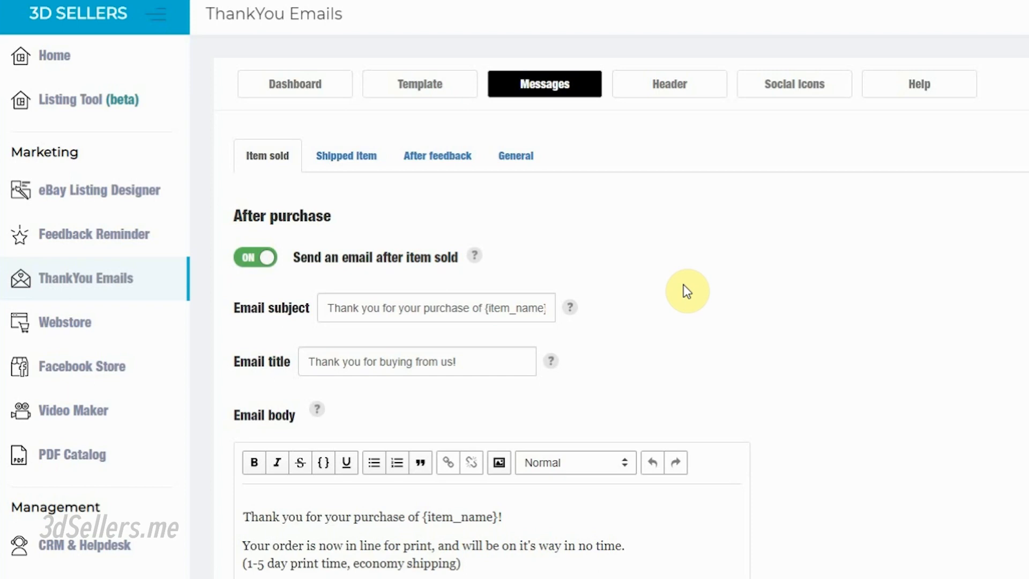
mouse_move(672, 313)
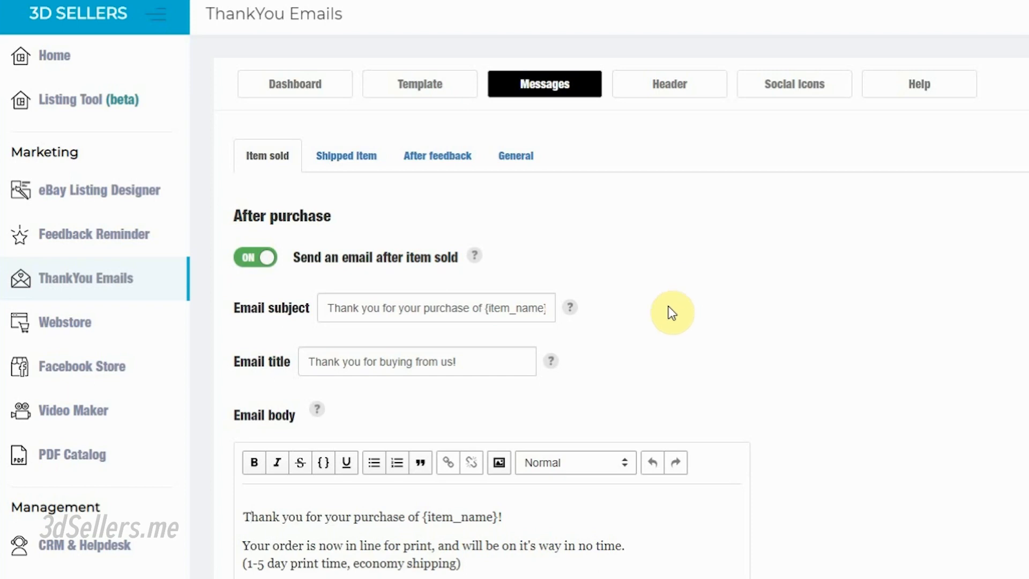
mouse_move(645, 364)
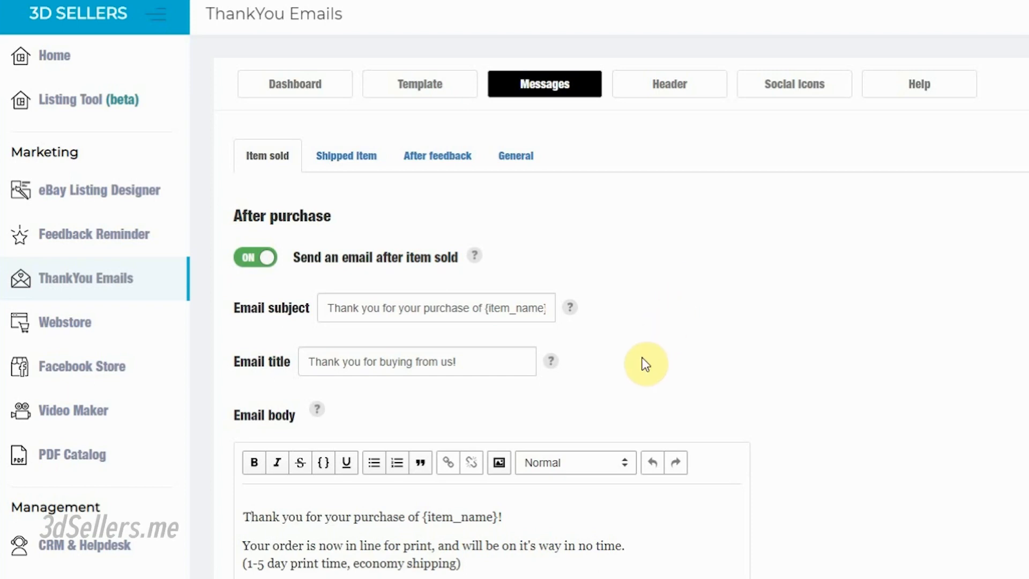
left_click(245, 517)
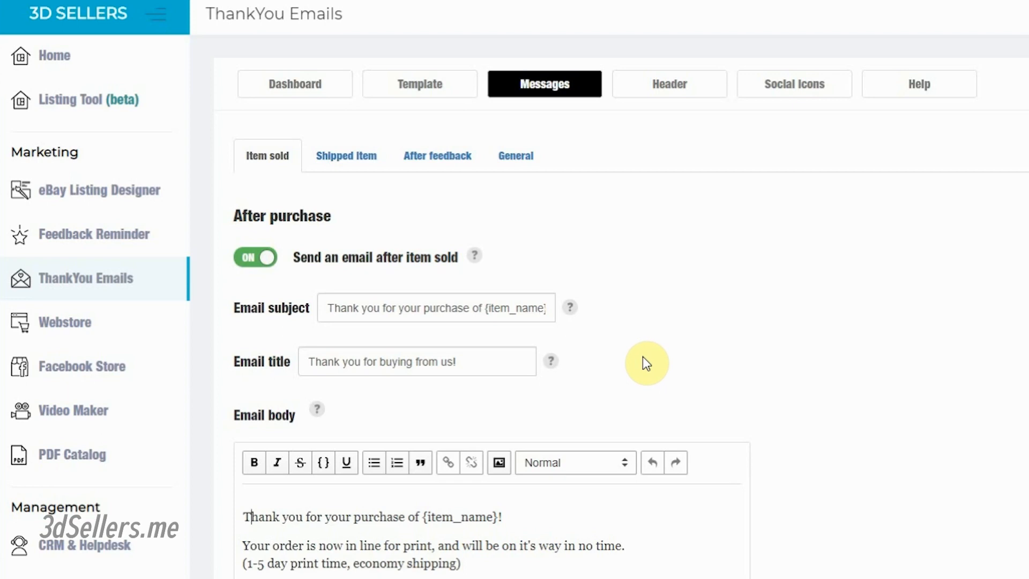
mouse_move(588, 375)
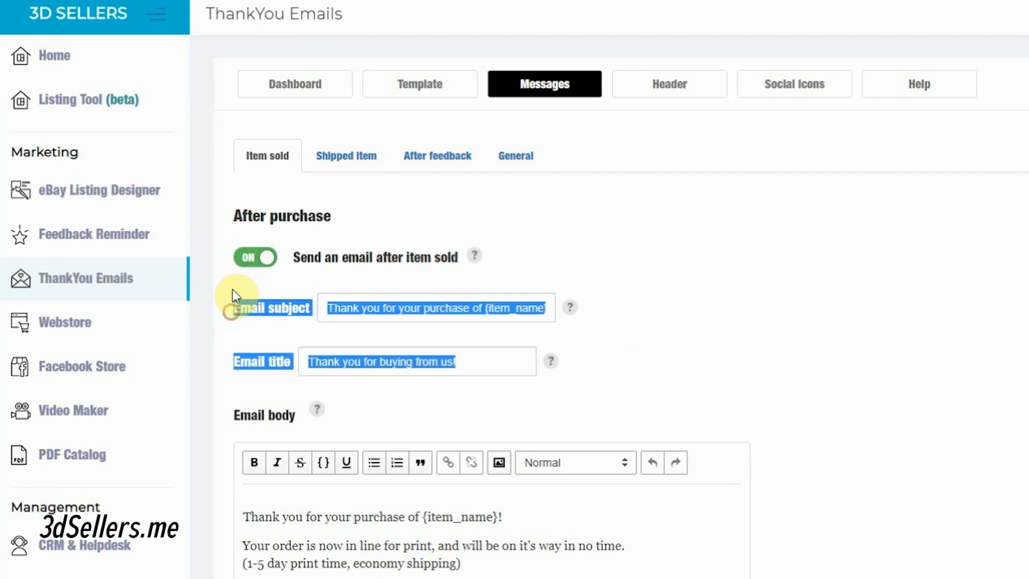
left_click(235, 299)
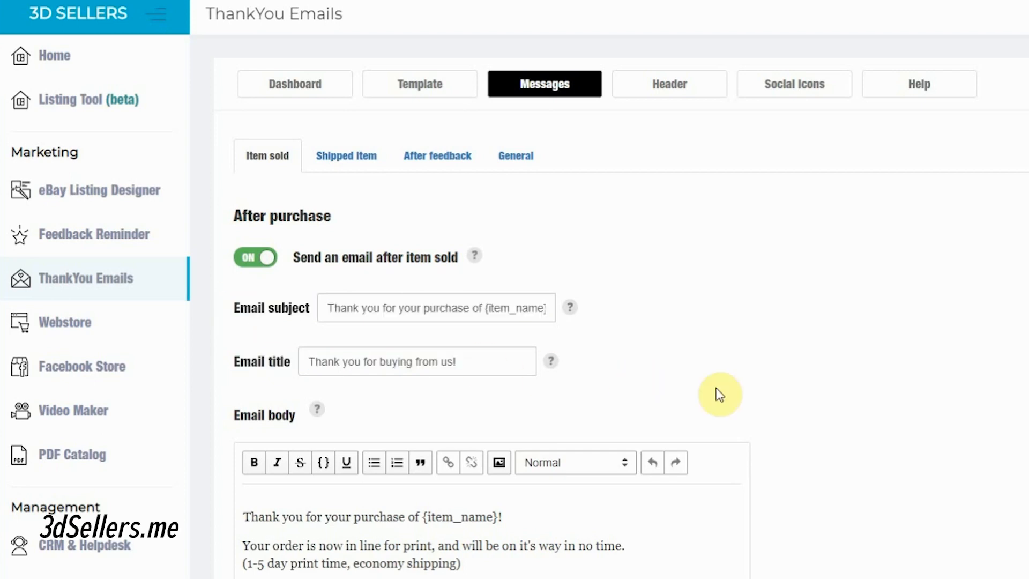
mouse_move(862, 355)
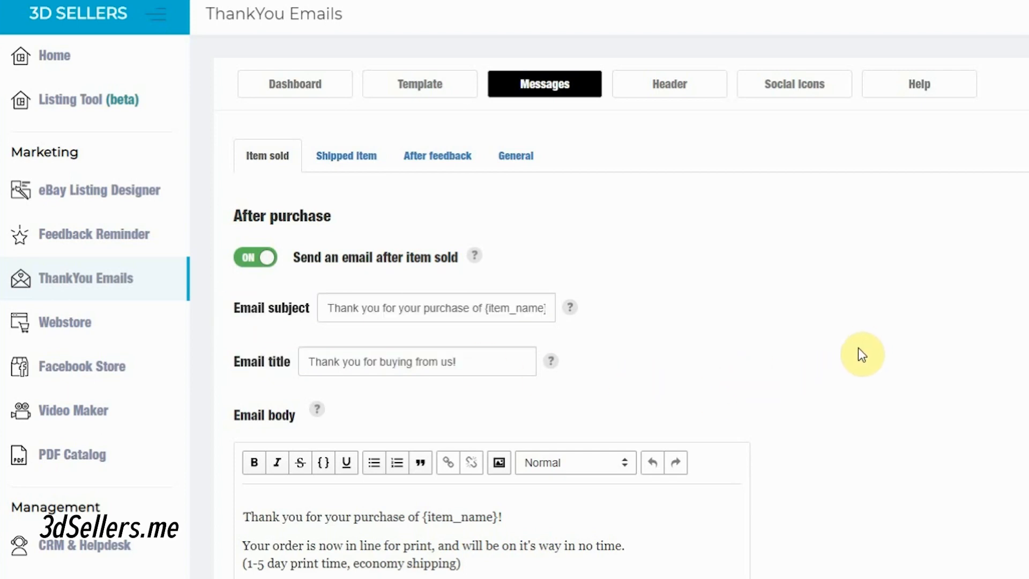
mouse_move(846, 318)
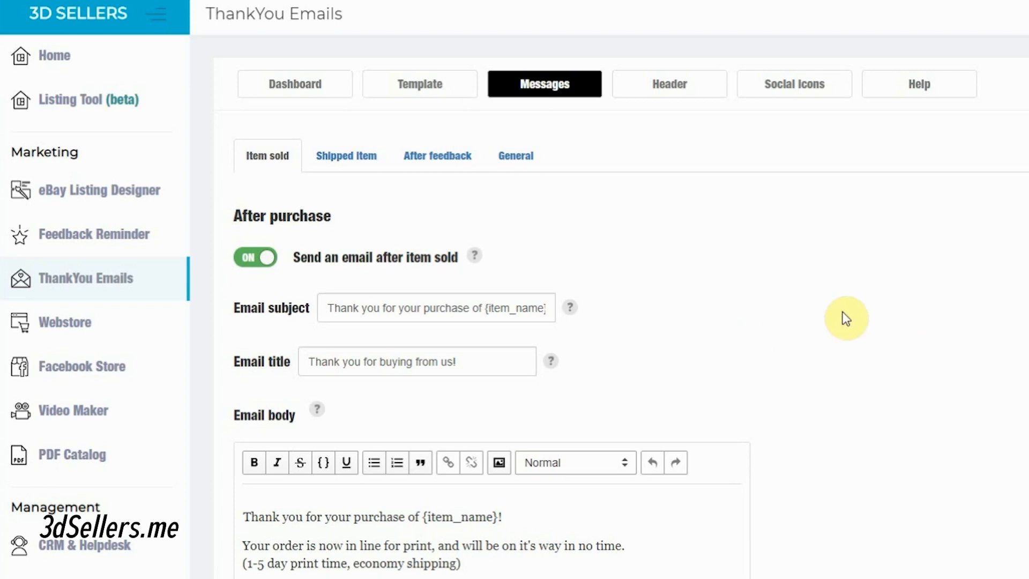
left_click(54, 55)
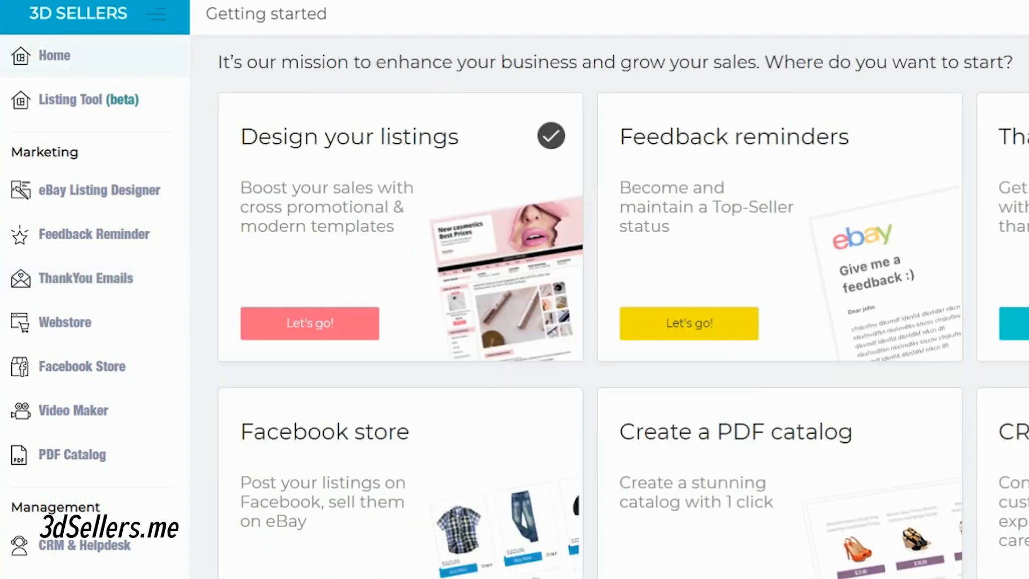
mouse_move(314, 136)
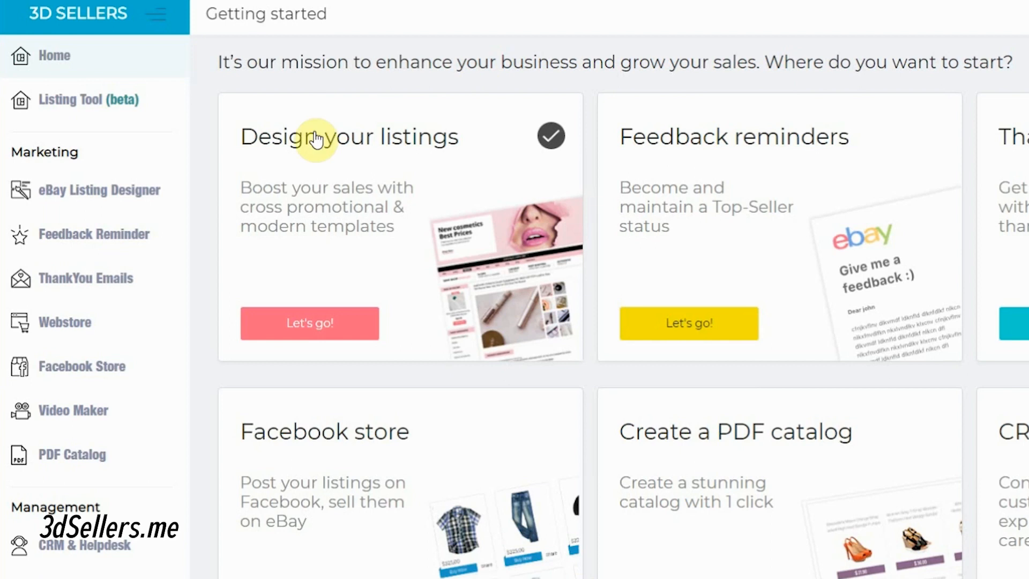
mouse_move(387, 223)
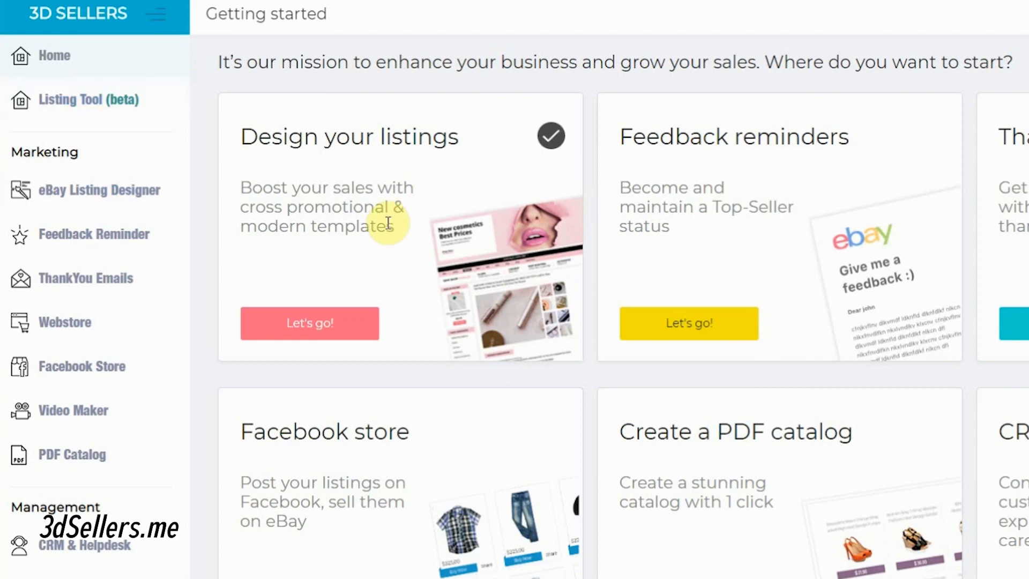
mouse_move(124, 191)
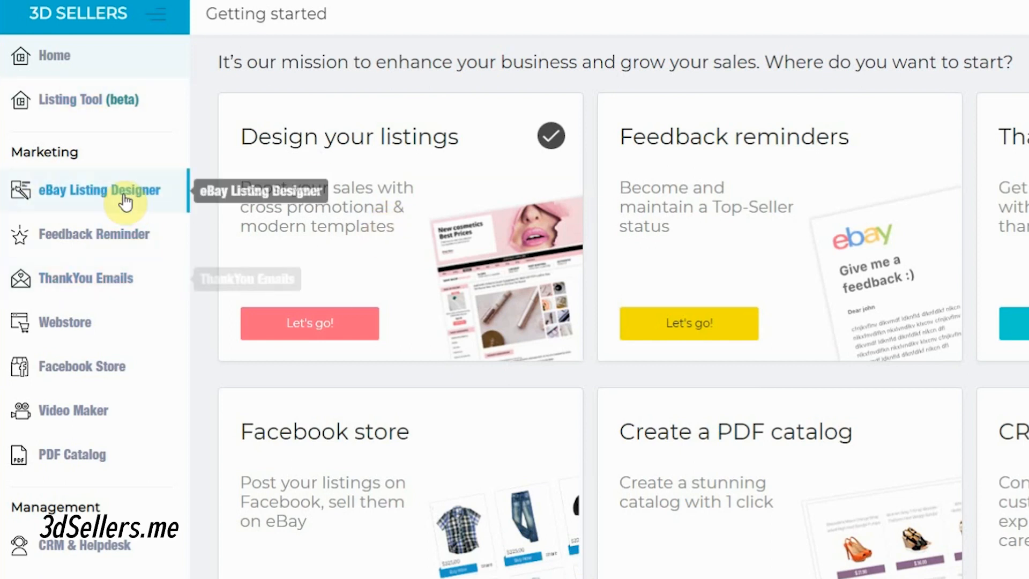
mouse_move(155, 300)
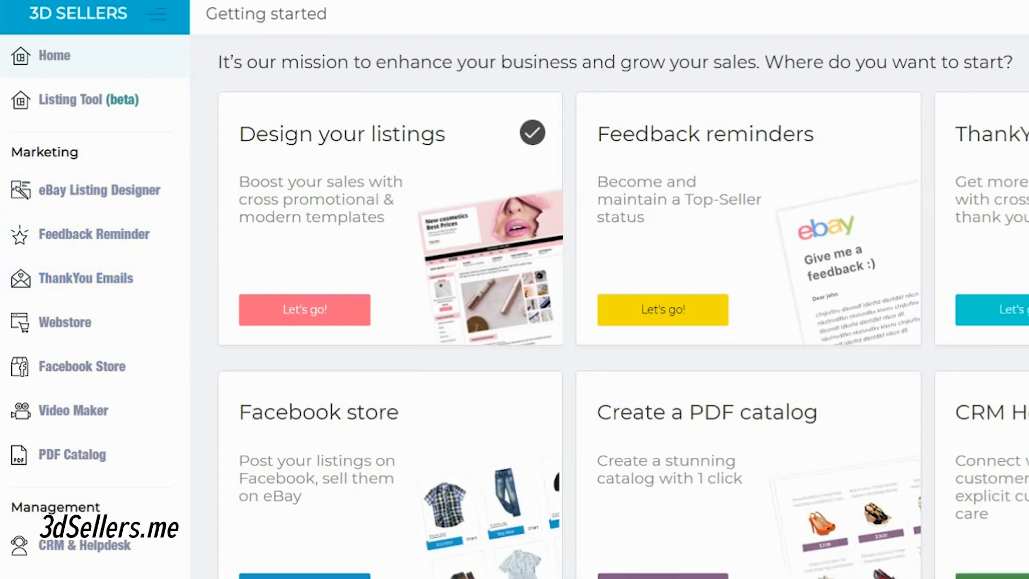
- Collapse the side navigation to icons only on the Getting started page
left_click(157, 14)
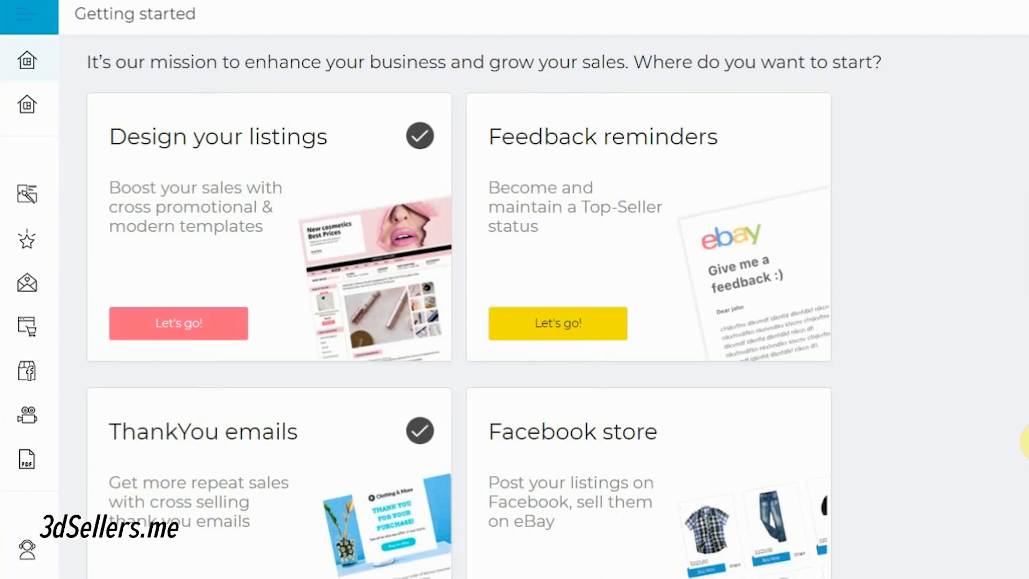